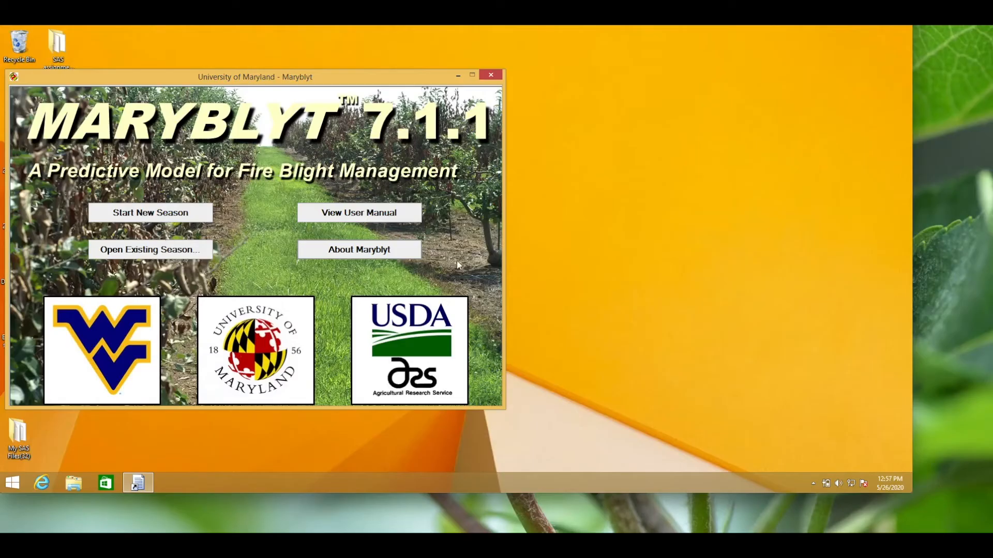
{"action": "mouse_move", "coordinate": [572, 276]}
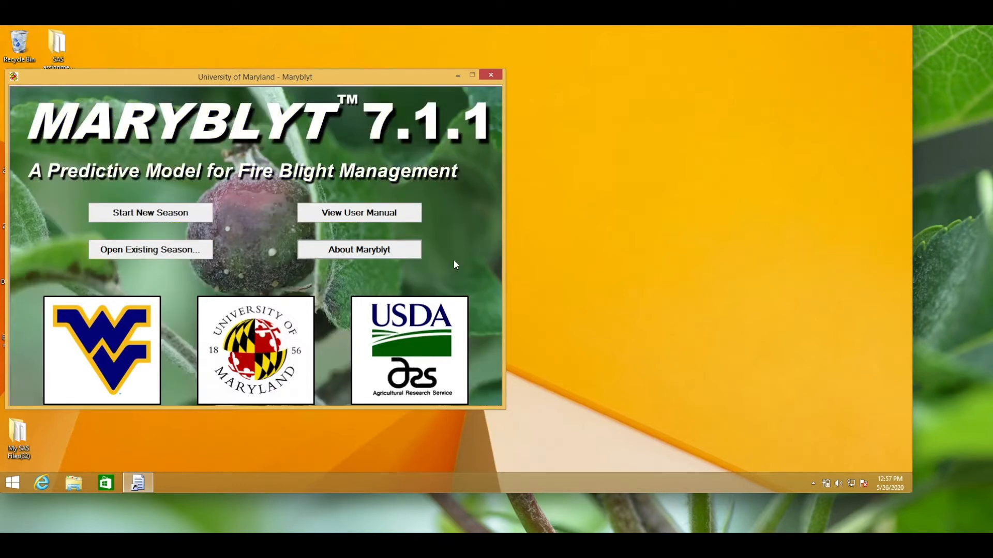
Step: Show the About Maryblyt window with version, copyright and contributors
{"action": "left_click", "coordinate": [359, 249]}
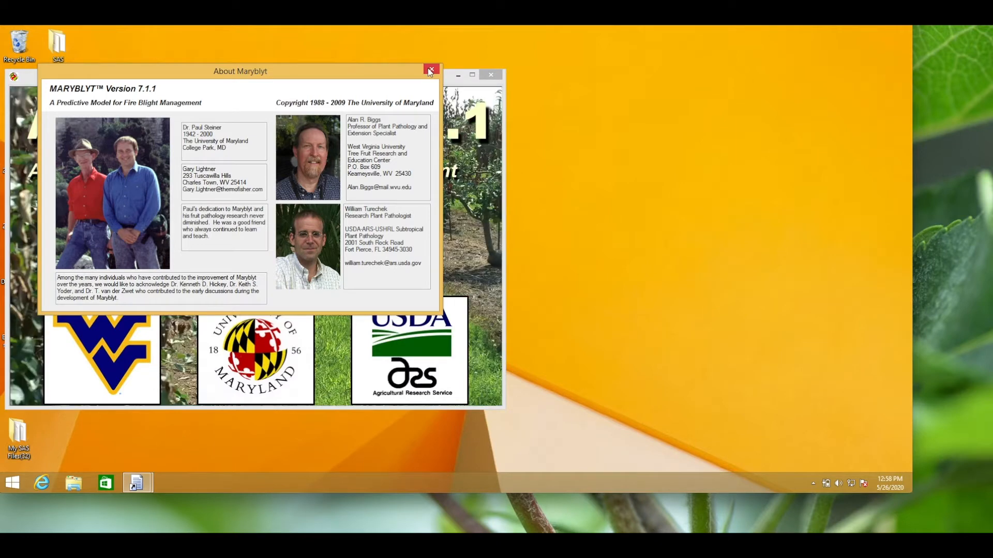
Step: Reach the Grape Pathology lab's Maryblyt 7.1 download page via nsfga.com's Tools for Growers
{"action": "left_click", "coordinate": [431, 70]}
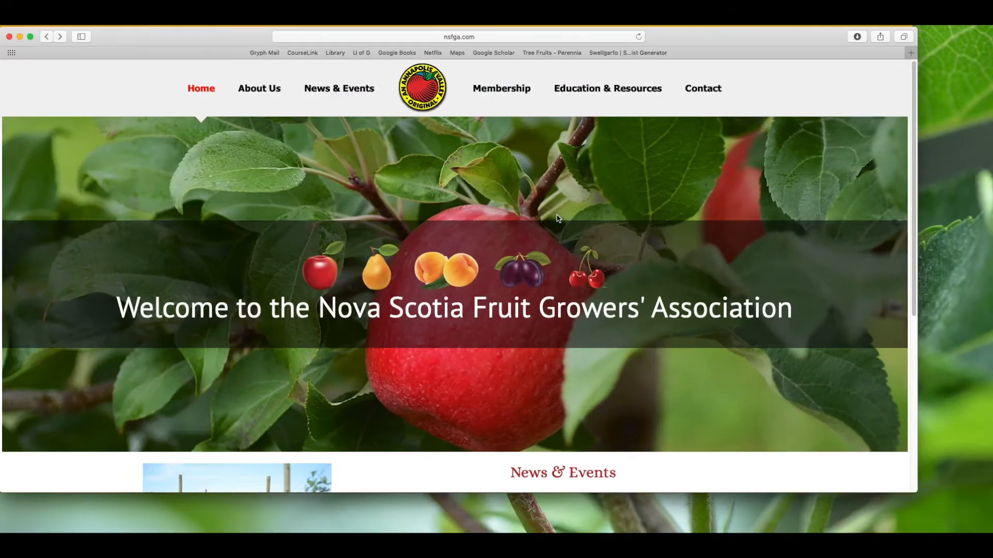
{"action": "mouse_move", "coordinate": [582, 189]}
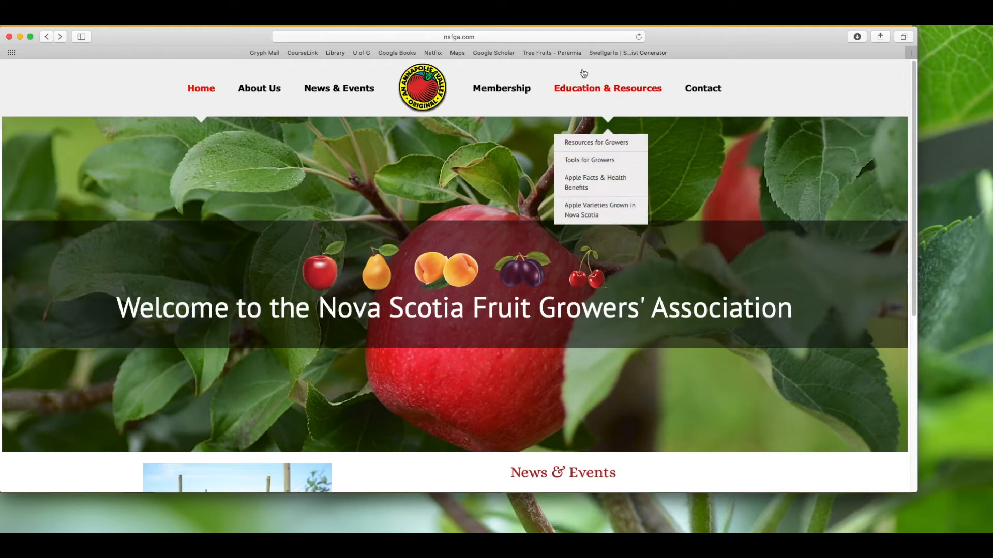
{"action": "mouse_move", "coordinate": [592, 162]}
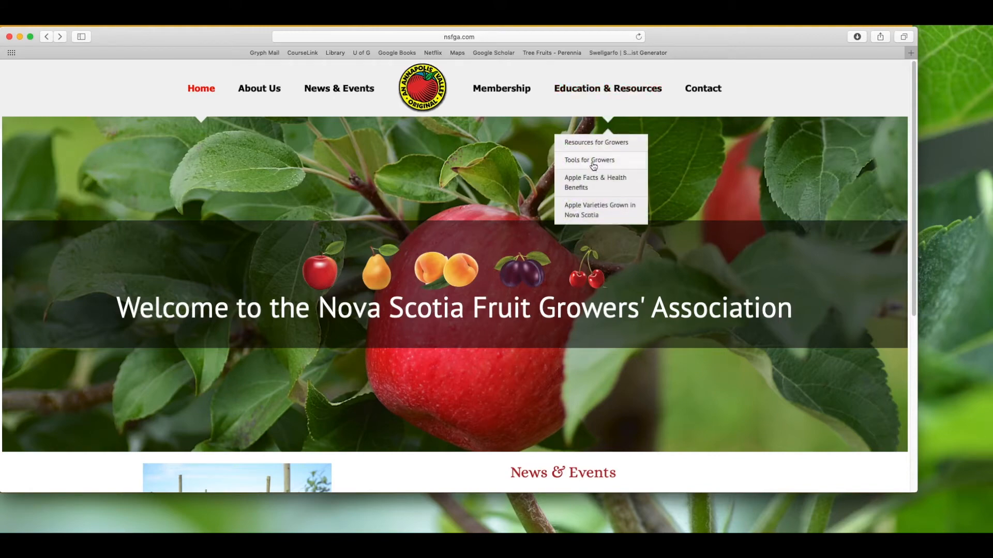
{"action": "left_click", "coordinate": [589, 160]}
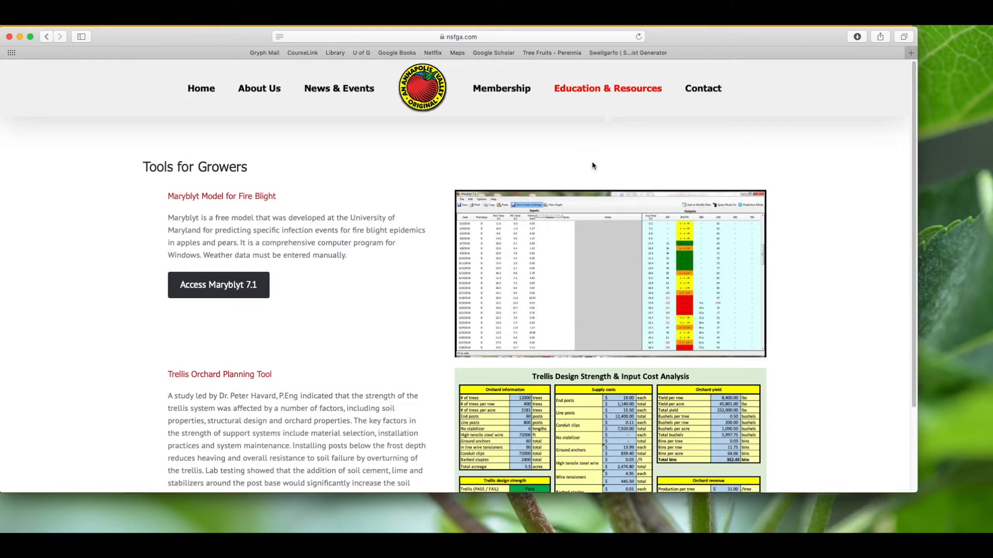
{"action": "mouse_move", "coordinate": [201, 288]}
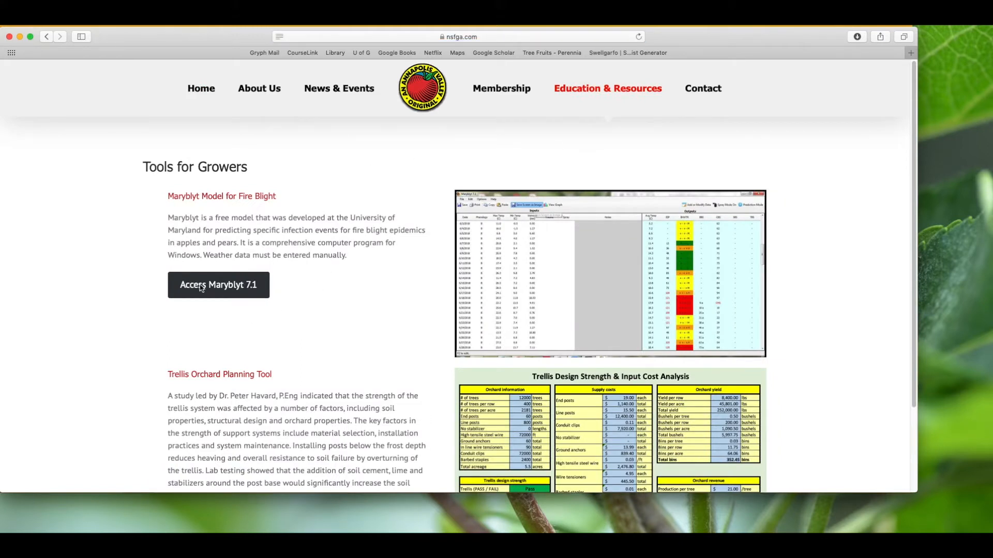
{"action": "left_click", "coordinate": [218, 285]}
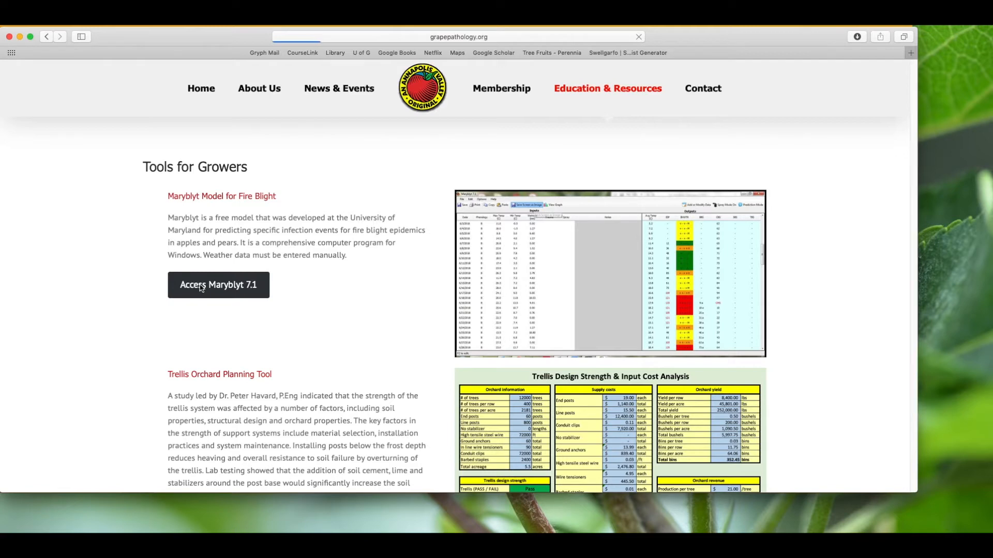
{"action": "left_click", "coordinate": [217, 285]}
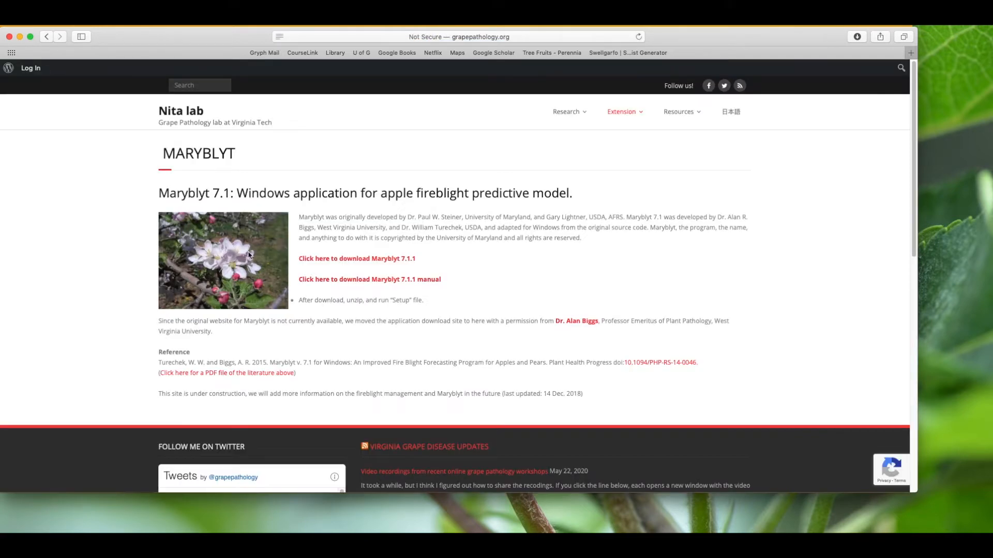
{"action": "mouse_move", "coordinate": [356, 258]}
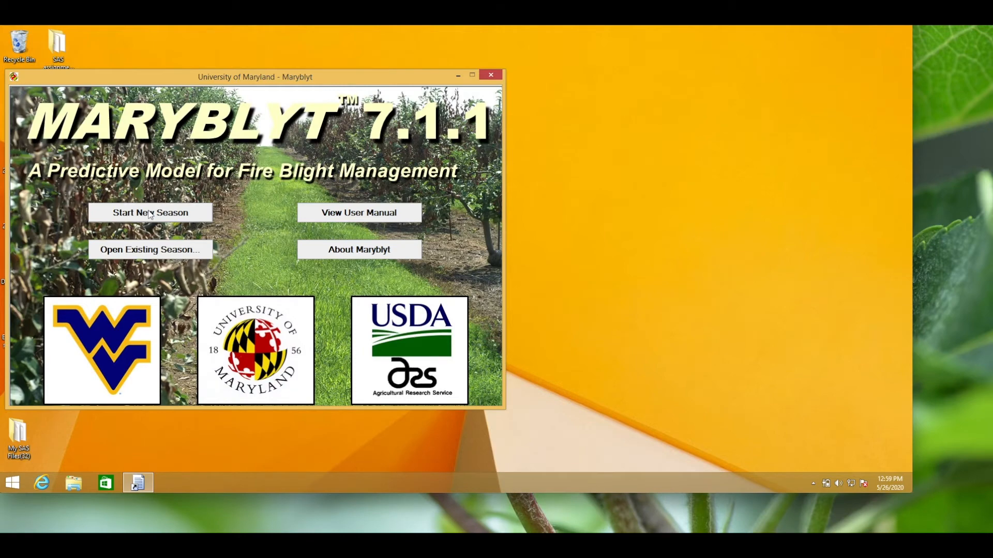
Step: Create a new apple season for Gravenstein at Kentville using metric units
{"action": "left_click", "coordinate": [150, 212]}
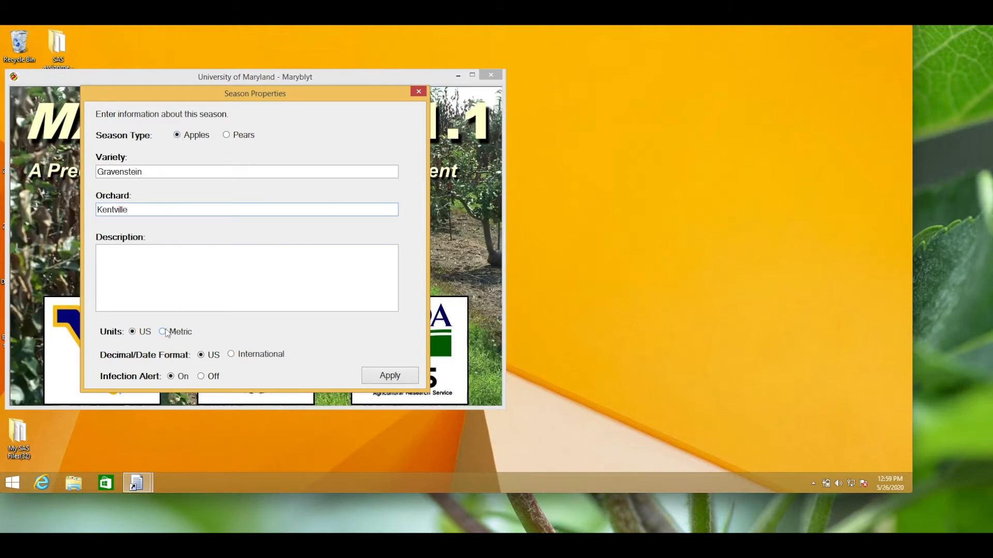
{"action": "left_click", "coordinate": [163, 331]}
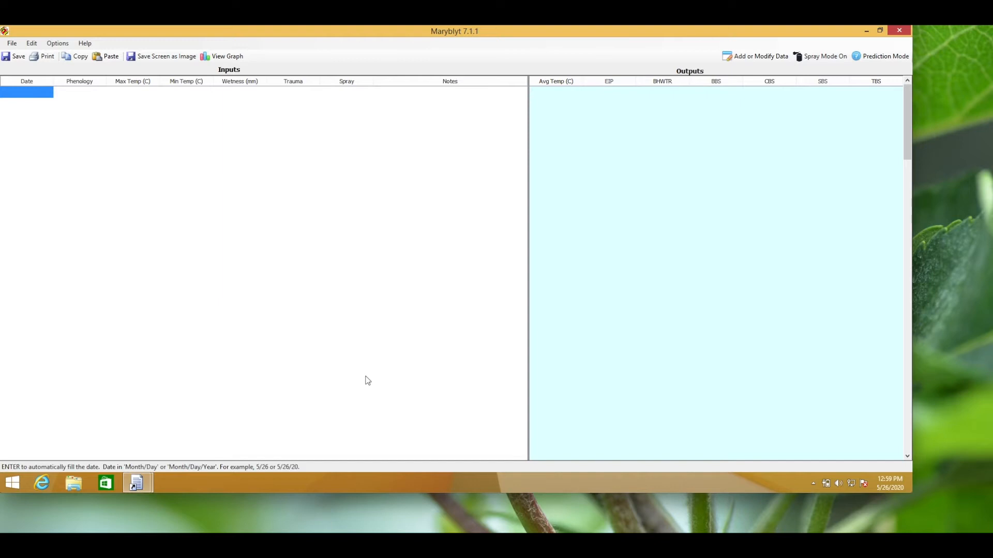
{"action": "mouse_move", "coordinate": [725, 101]}
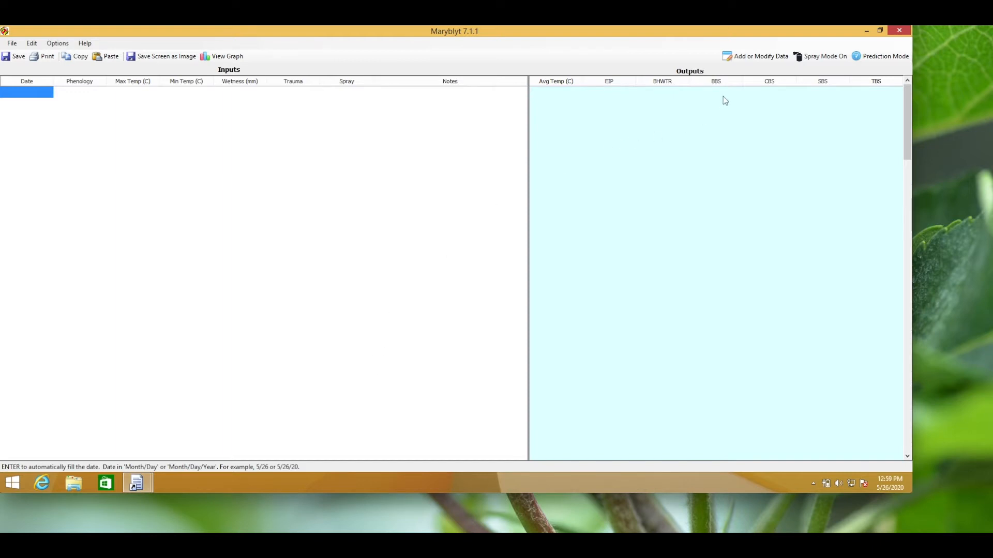
{"action": "mouse_move", "coordinate": [781, 123]}
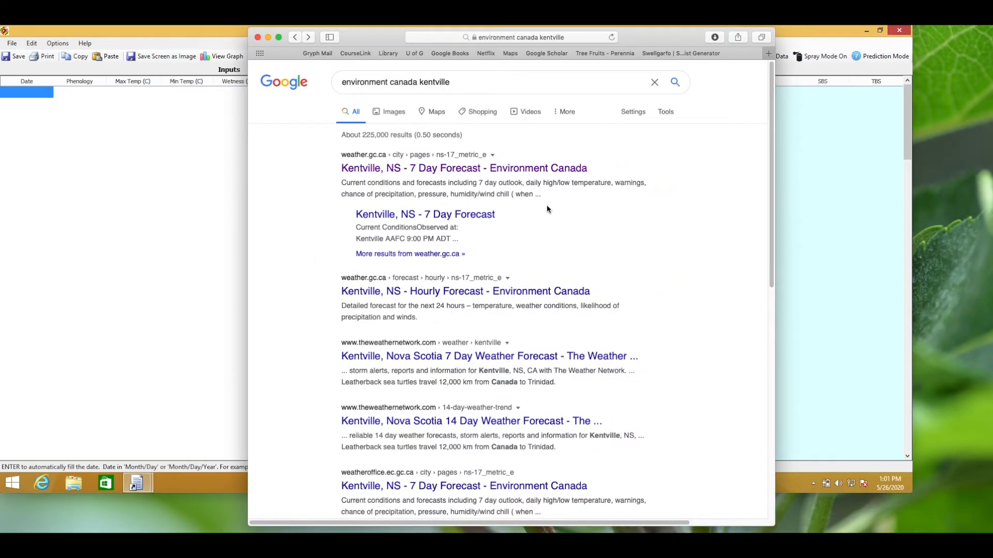
Step: Reach Kentville's historical weather records from the Environment Canada 7 day forecast page
{"action": "left_click", "coordinate": [463, 167]}
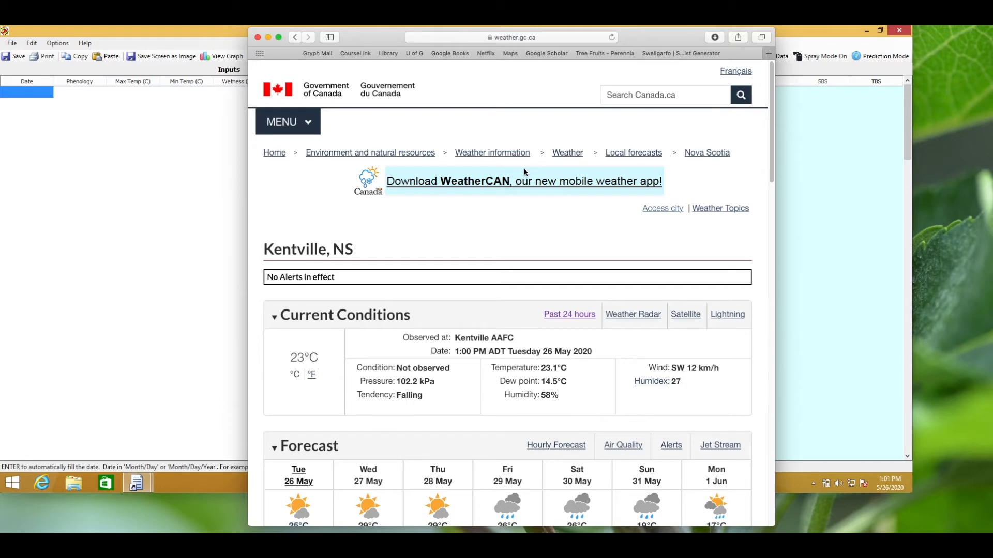
{"action": "scroll", "scroll_direction": "down", "scroll_amount": 3}
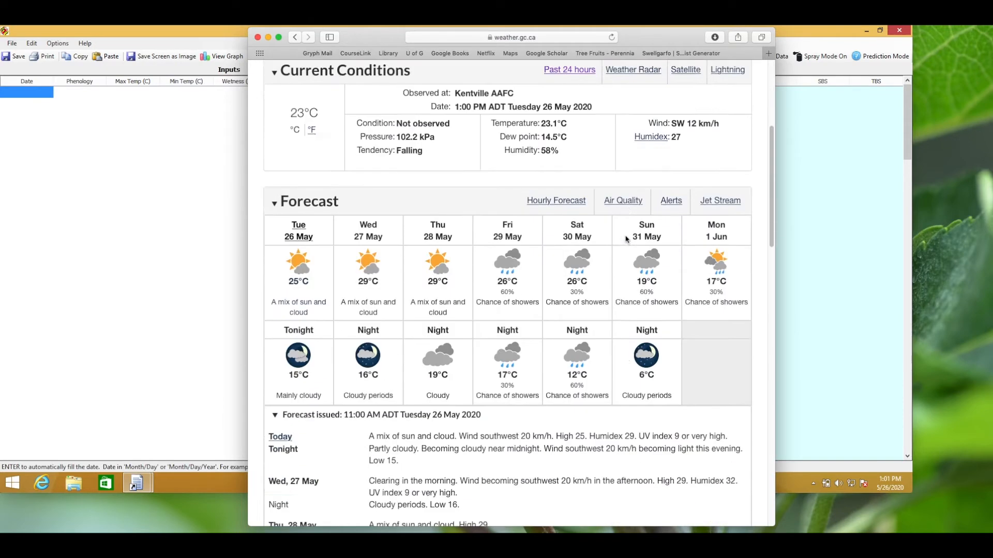
{"action": "scroll", "scroll_direction": "down", "scroll_amount": 3}
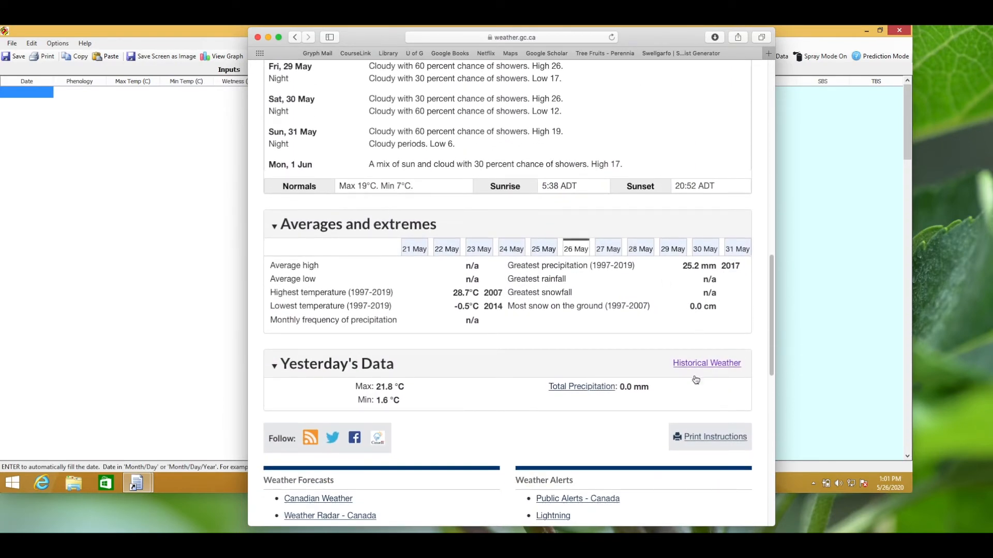
{"action": "left_click", "coordinate": [705, 363]}
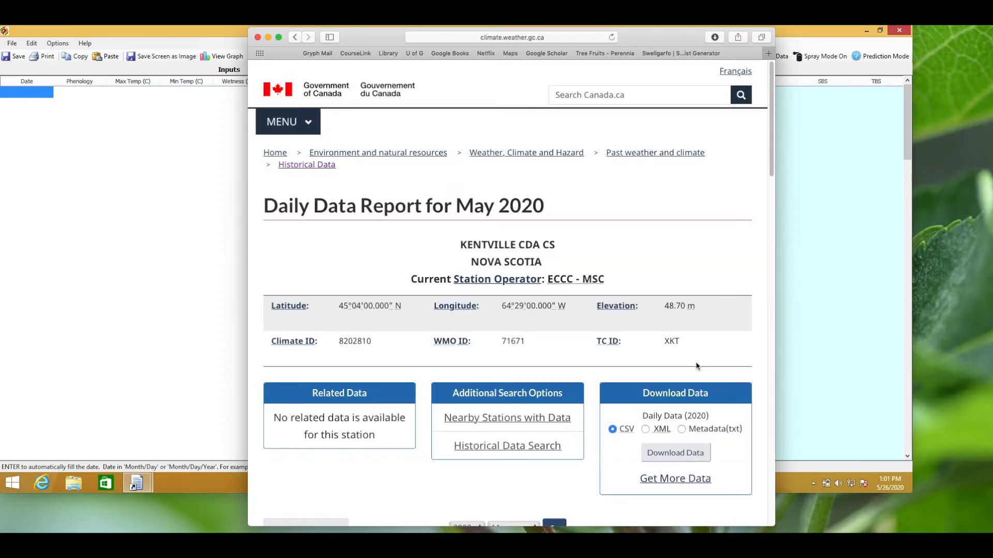
Step: Download Kentville's May 2020 daily data as a CSV file
{"action": "scroll", "scroll_direction": "down", "scroll_amount": 3}
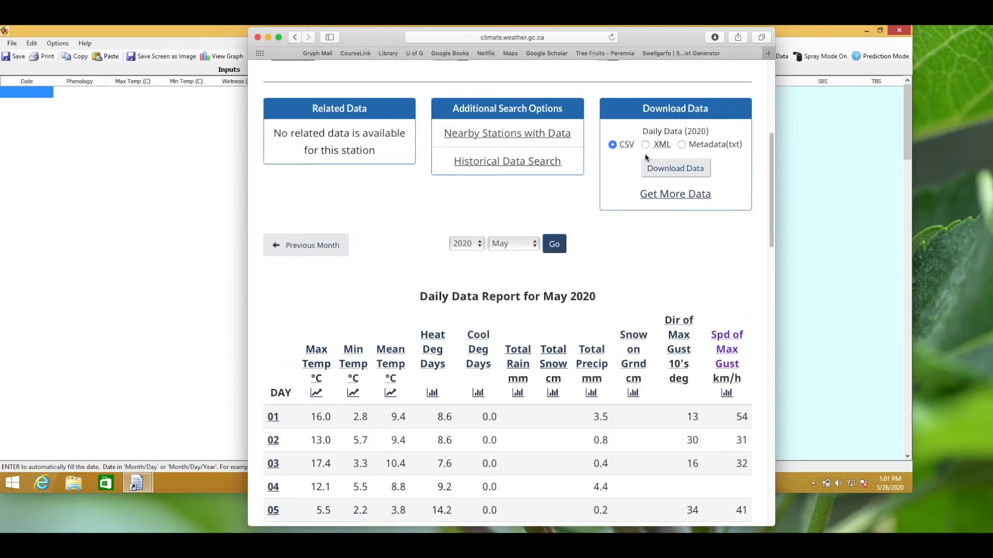
{"action": "left_click", "coordinate": [675, 168]}
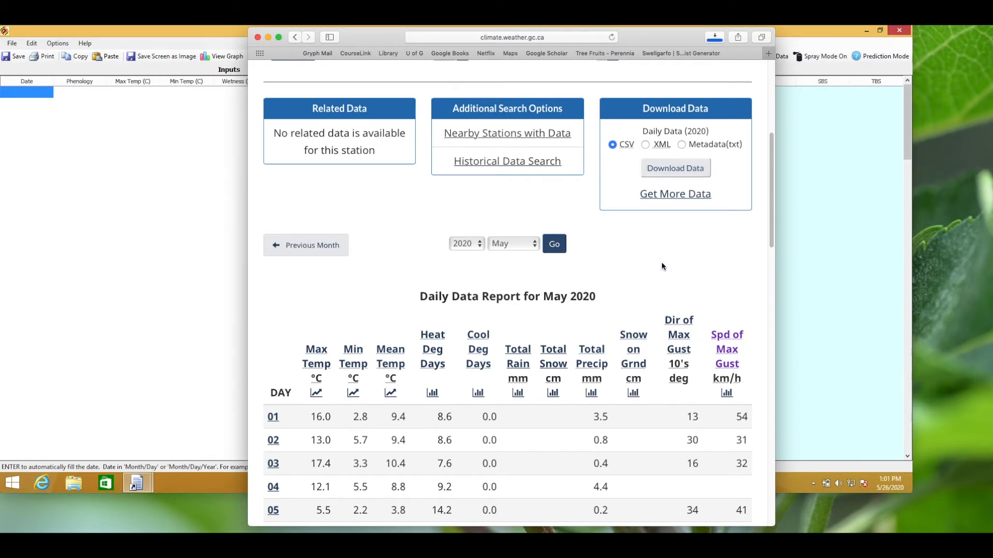
{"action": "mouse_move", "coordinate": [671, 267]}
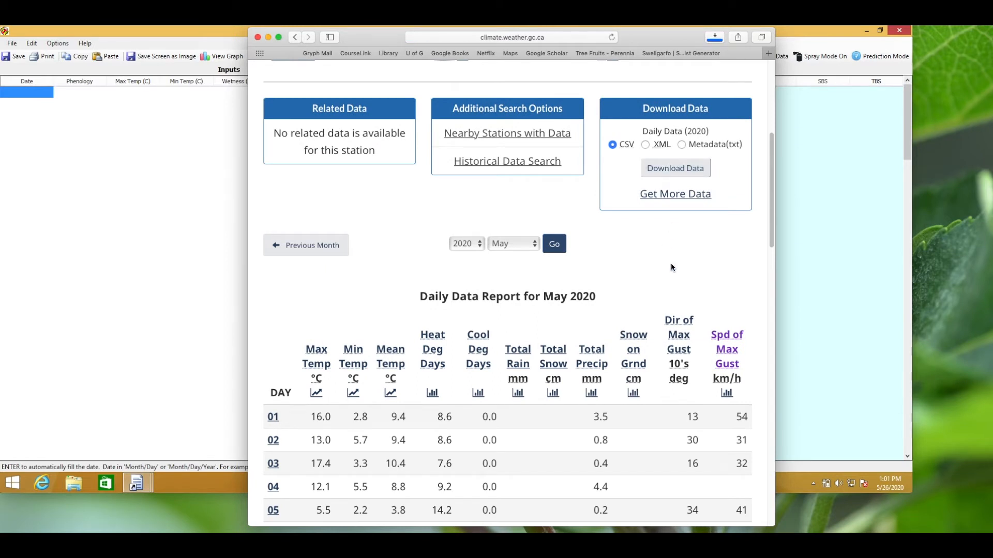
{"action": "left_click", "coordinate": [675, 167]}
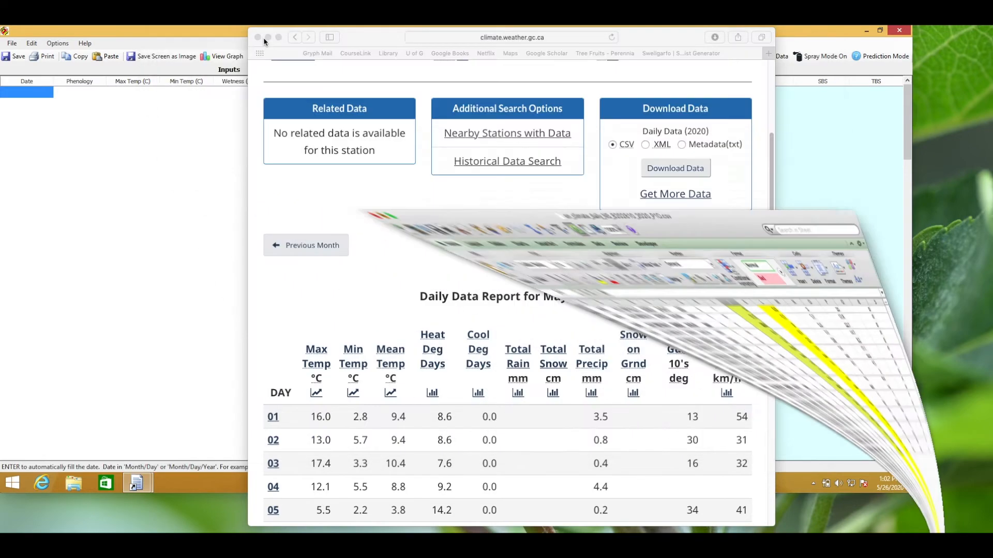
Step: Paste the copied daily maximum temperatures into the Max Temp (C) column in data entry mode
{"action": "left_click", "coordinate": [268, 36]}
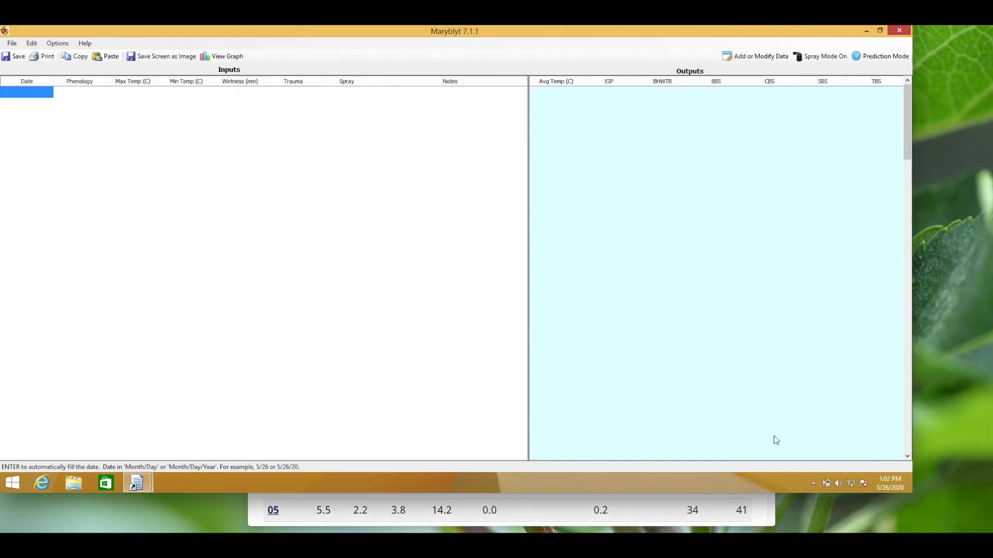
{"action": "mouse_move", "coordinate": [702, 159]}
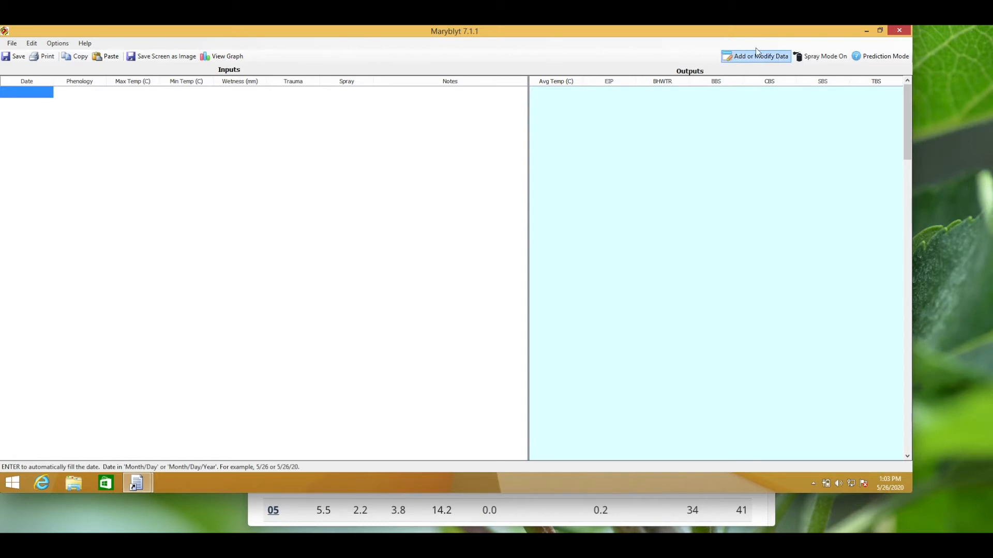
{"action": "left_click", "coordinate": [755, 56]}
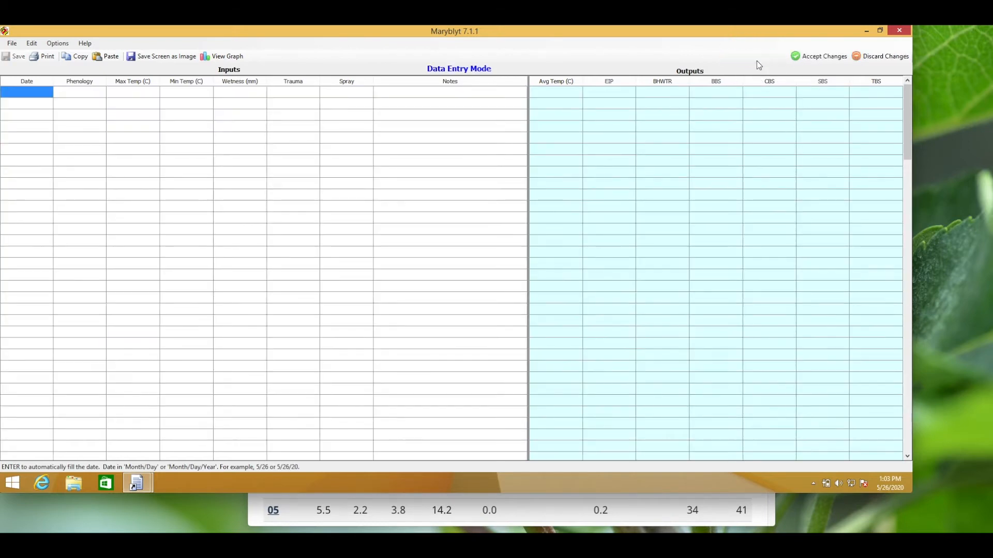
{"action": "left_click", "coordinate": [105, 56]}
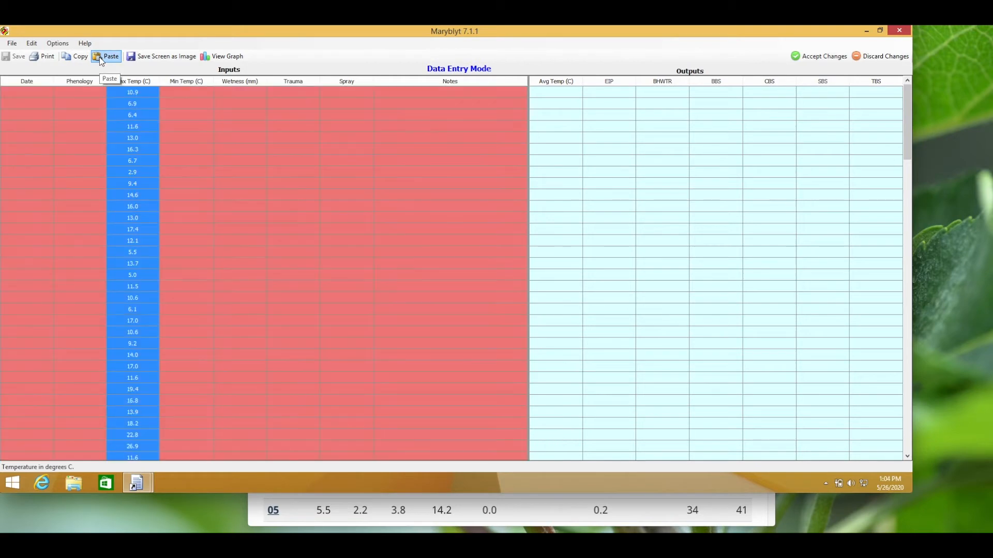
{"action": "left_click", "coordinate": [105, 56]}
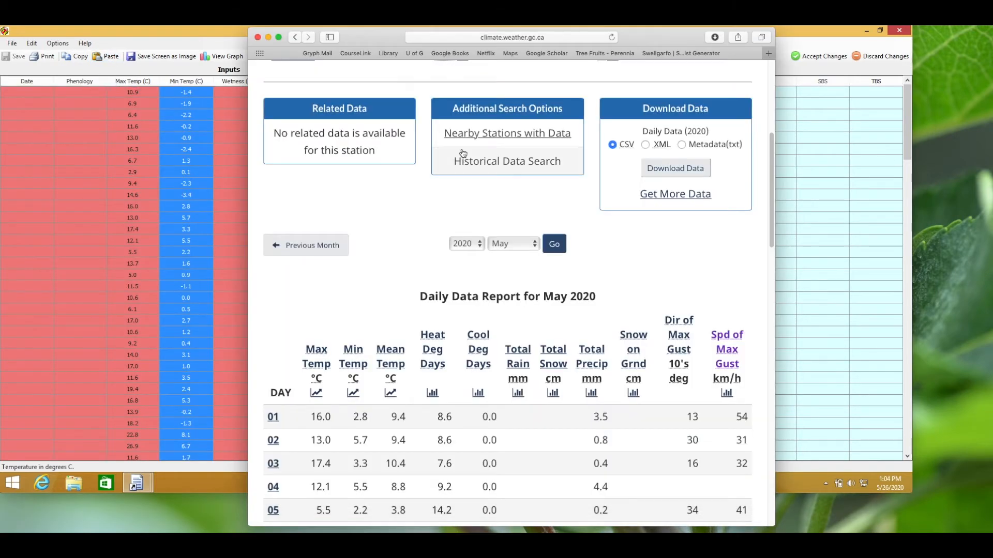
Step: View Kentville's past 24 hours of hourly temperature readings on Environment Canada
{"action": "left_click", "coordinate": [294, 36]}
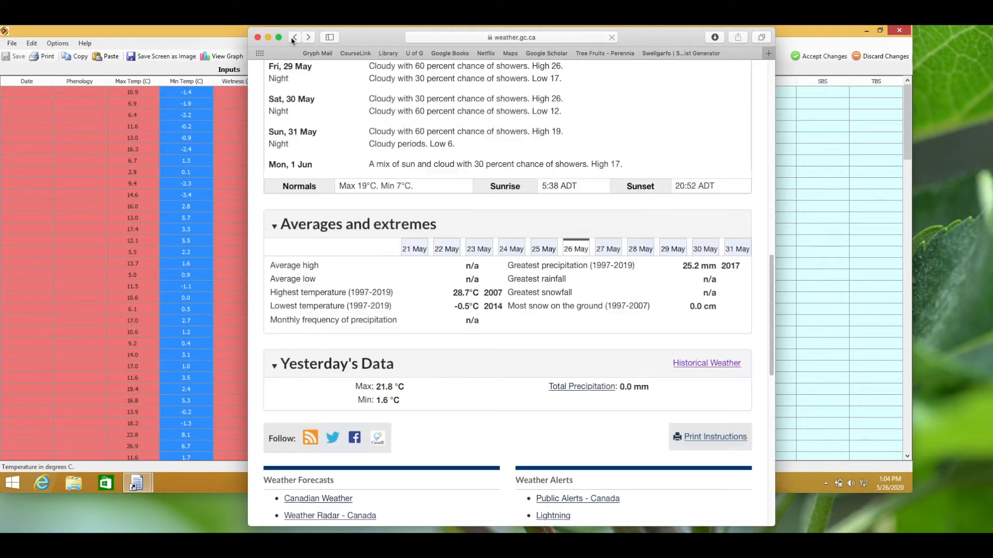
{"action": "left_click", "coordinate": [293, 36]}
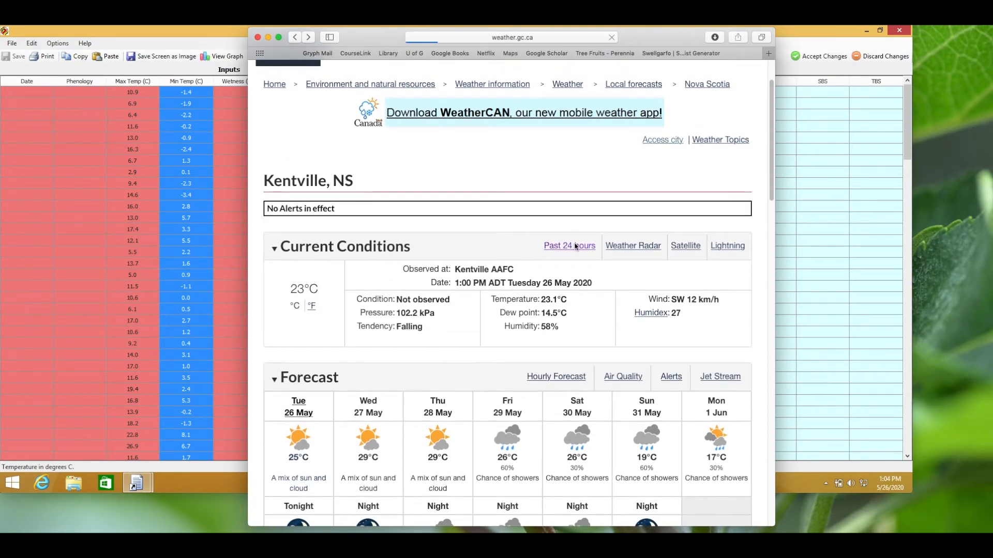
{"action": "left_click", "coordinate": [568, 245]}
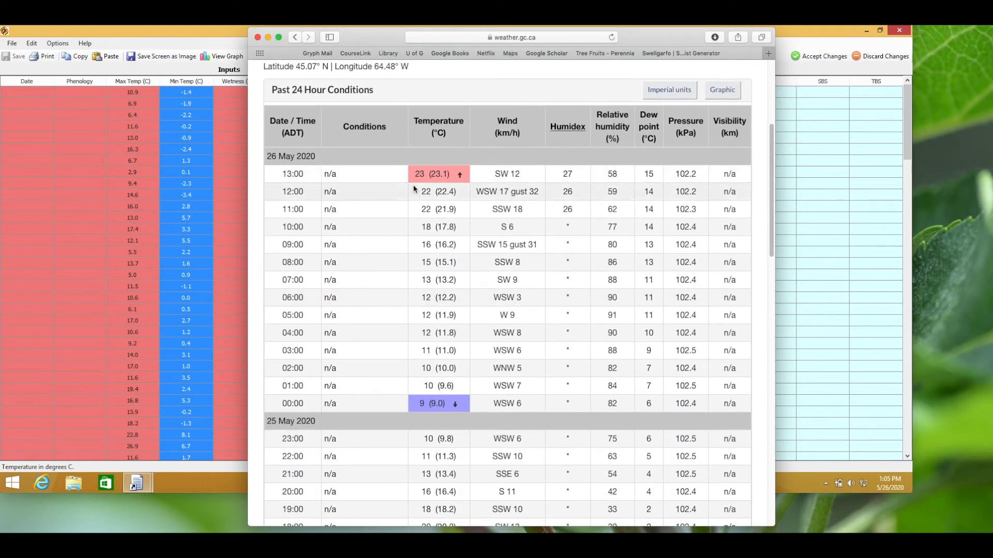
{"action": "mouse_move", "coordinate": [443, 412]}
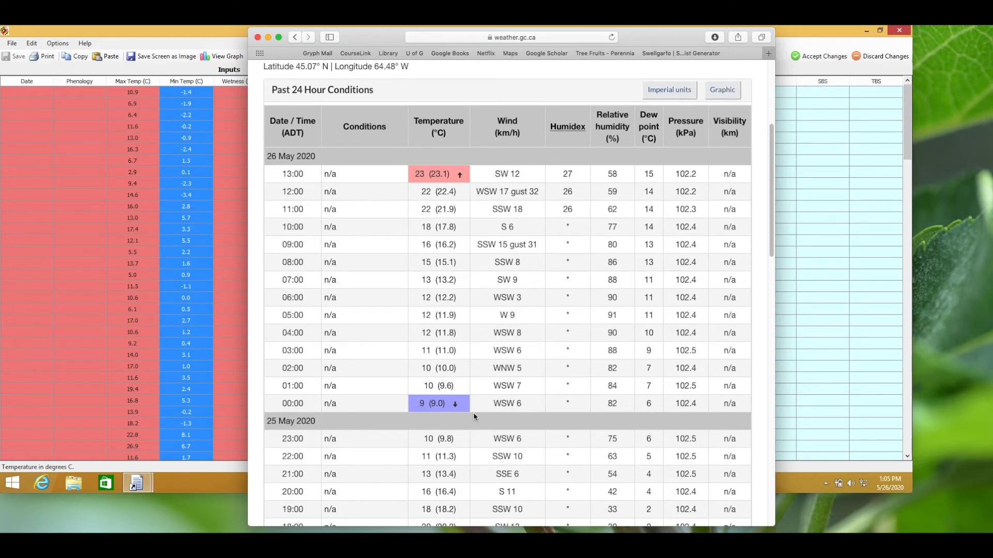
{"action": "mouse_move", "coordinate": [358, 42]}
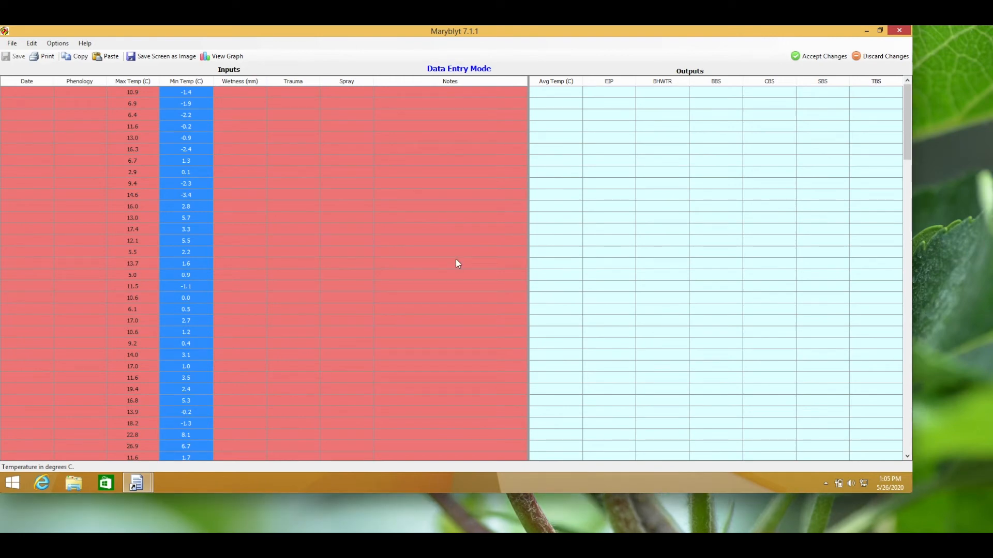
Step: Commit the pasted max/min temperatures so rows from 4/21/2020 show computed averages
{"action": "left_click", "coordinate": [26, 92]}
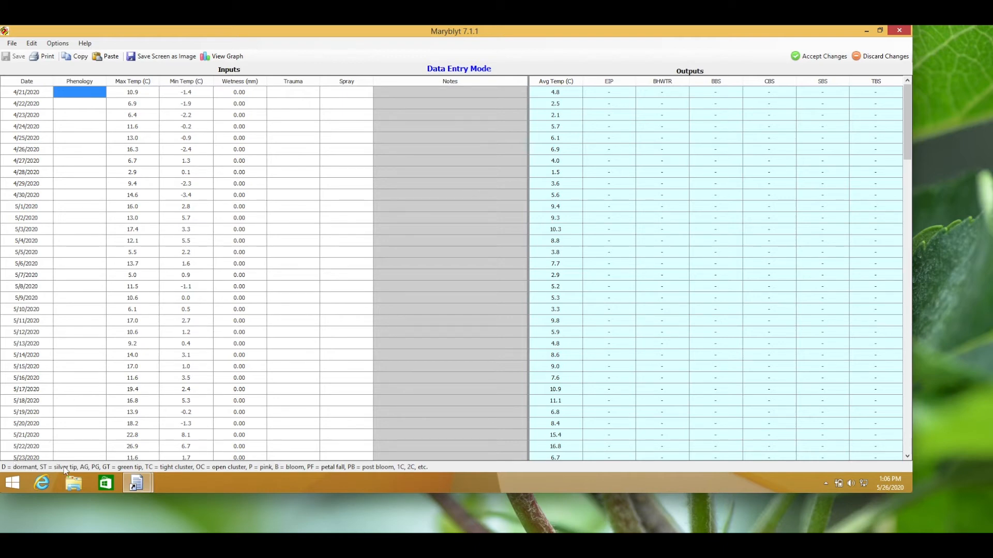
{"action": "mouse_move", "coordinate": [442, 474]}
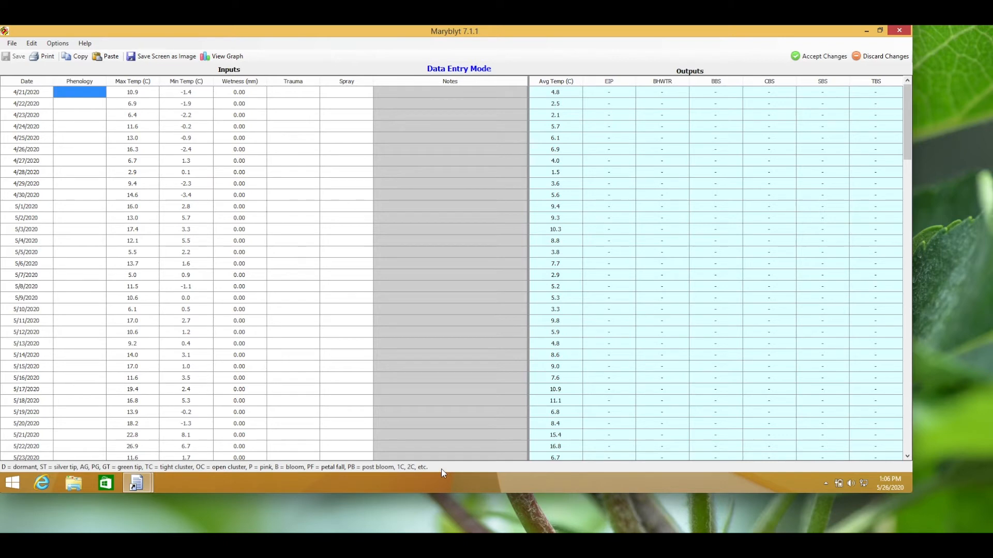
{"action": "mouse_move", "coordinate": [134, 430]}
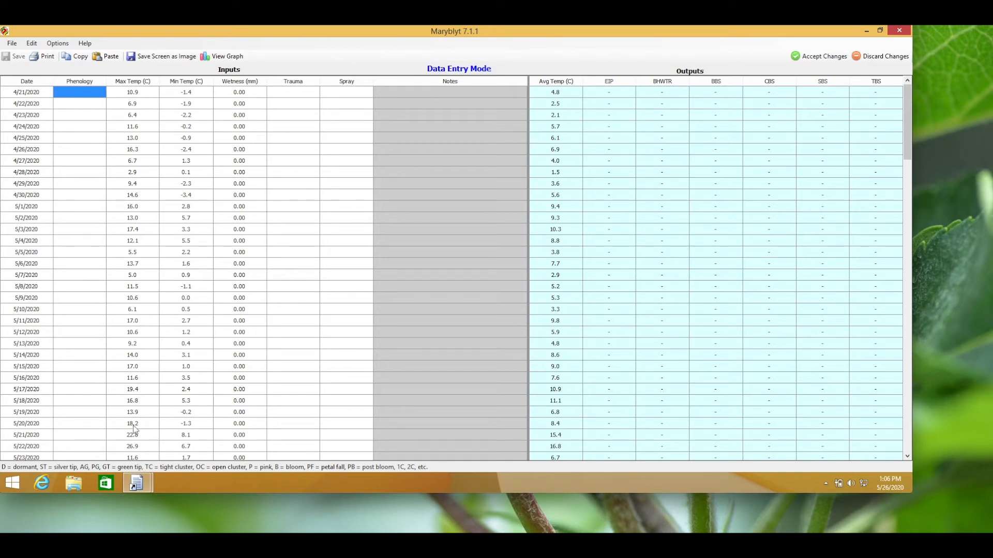
{"action": "mouse_move", "coordinate": [107, 130]}
{"action": "type", "text": "GT"}
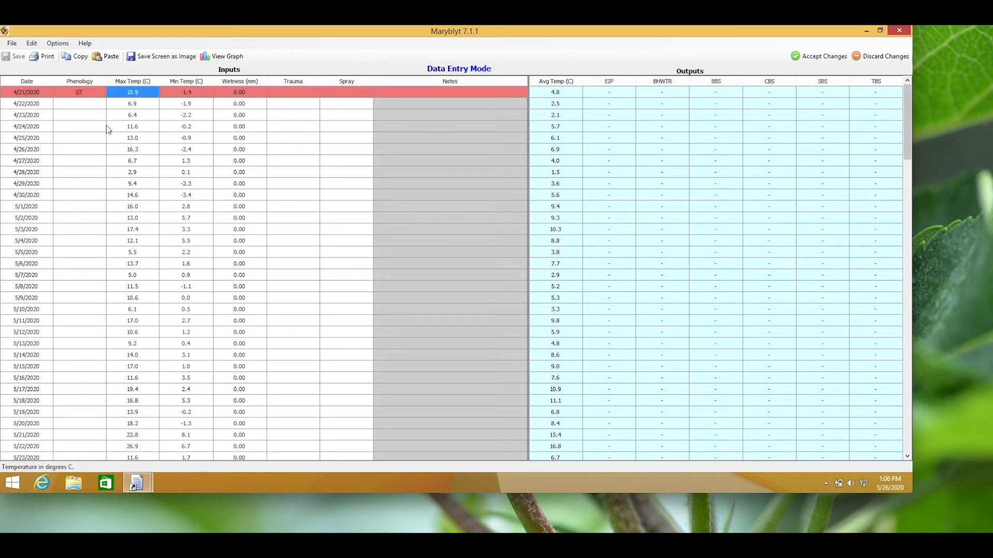
Step: Set phenology stage B (bloom) for 5/25 and 5/26 so EIP and CBS outputs appear
{"action": "scroll", "scroll_direction": "down", "scroll_amount": 3}
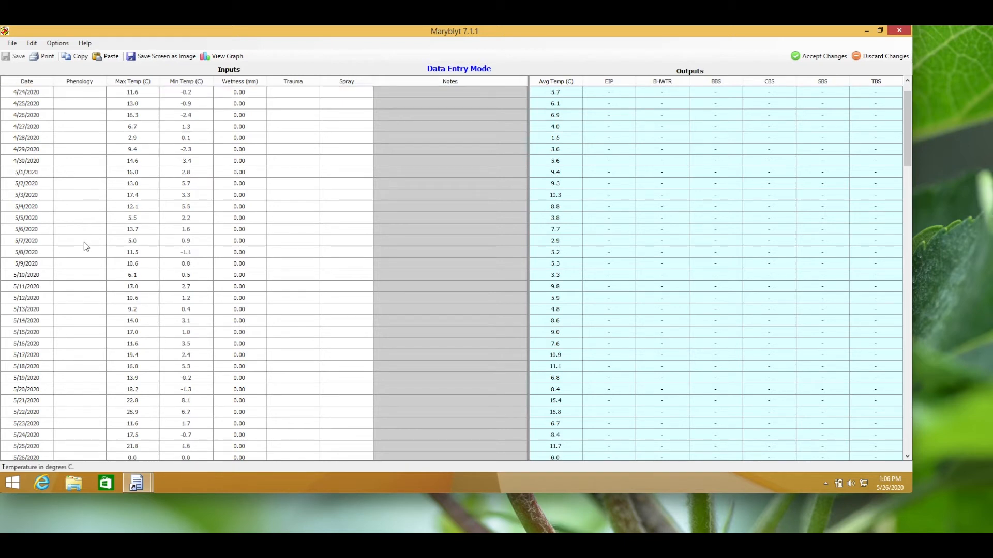
{"action": "scroll", "scroll_direction": "down", "scroll_amount": 3}
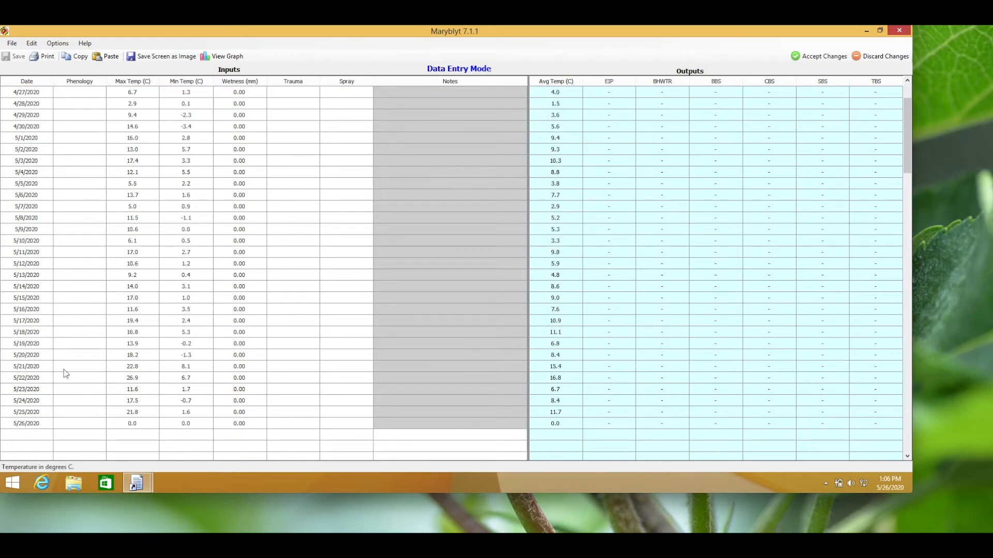
{"action": "left_click", "coordinate": [79, 412]}
{"action": "type", "text": "B"}
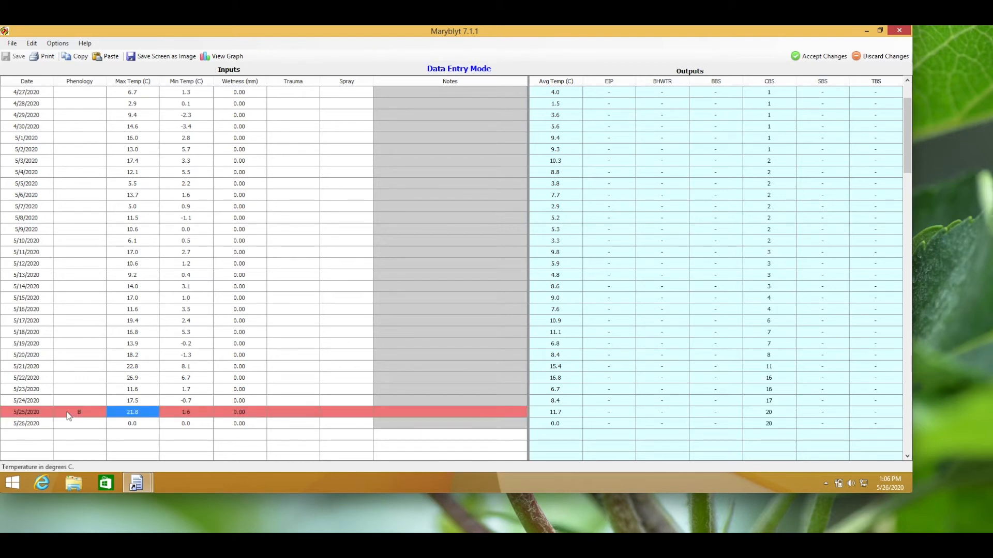
{"action": "left_click", "coordinate": [449, 412]}
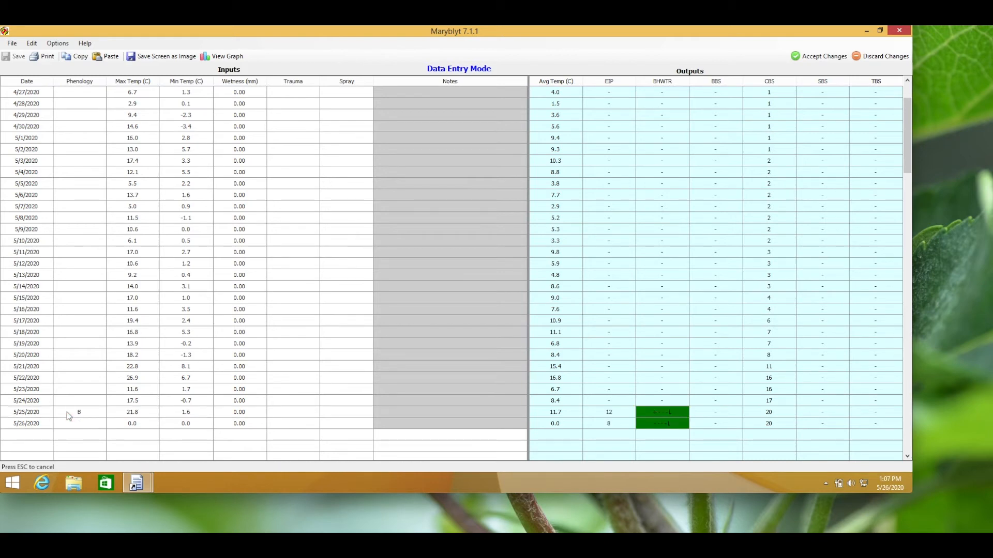
{"action": "left_click", "coordinate": [26, 435]}
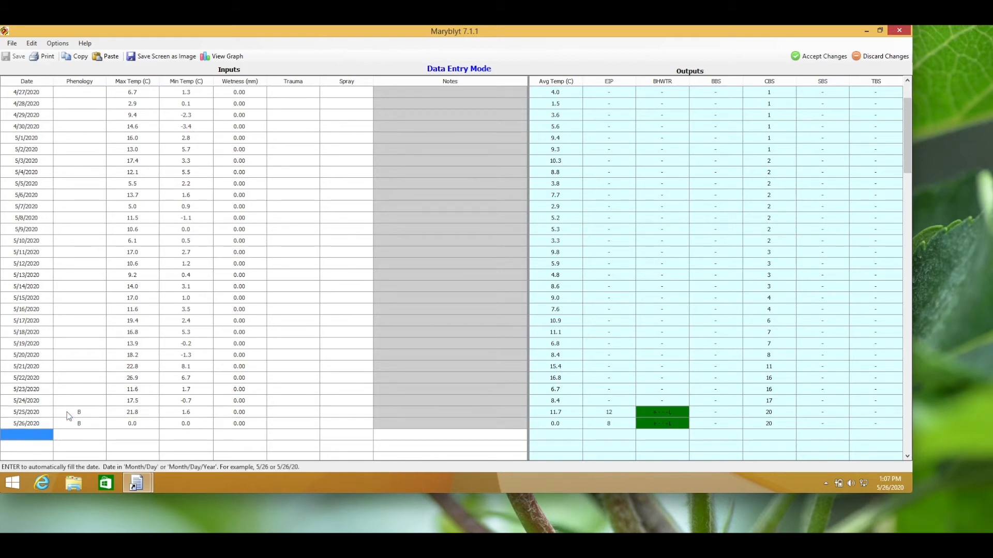
{"action": "mouse_move", "coordinate": [132, 415]}
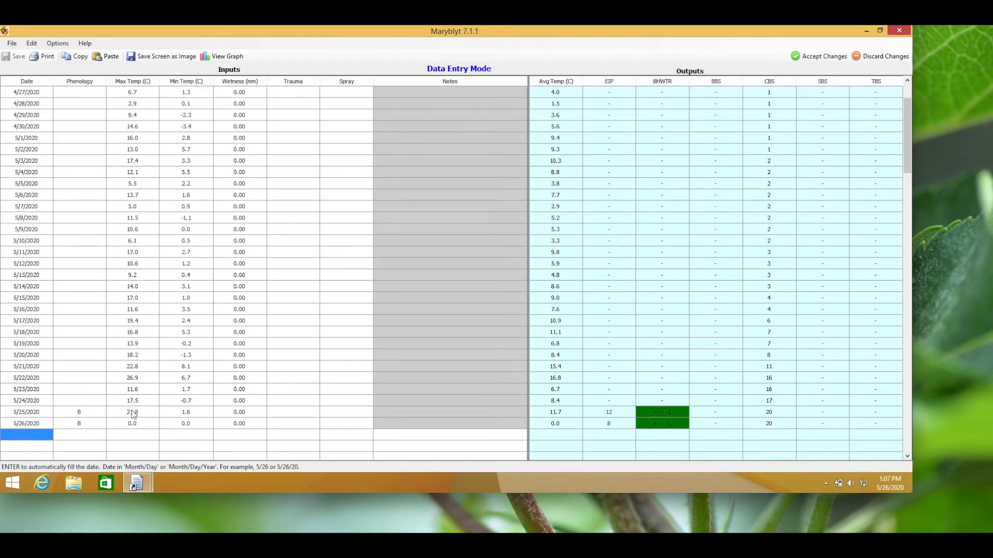
{"action": "mouse_move", "coordinate": [169, 392]}
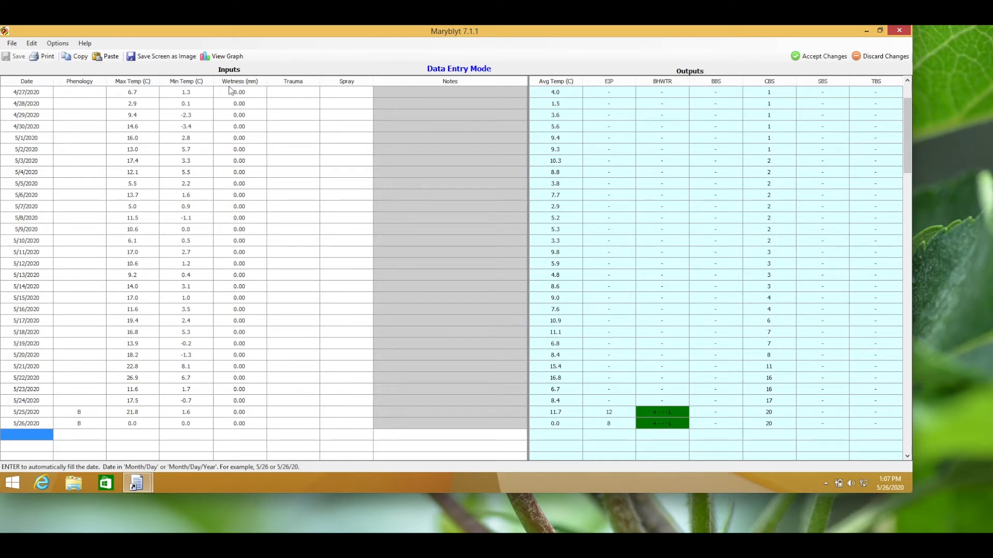
{"action": "mouse_move", "coordinate": [252, 197]}
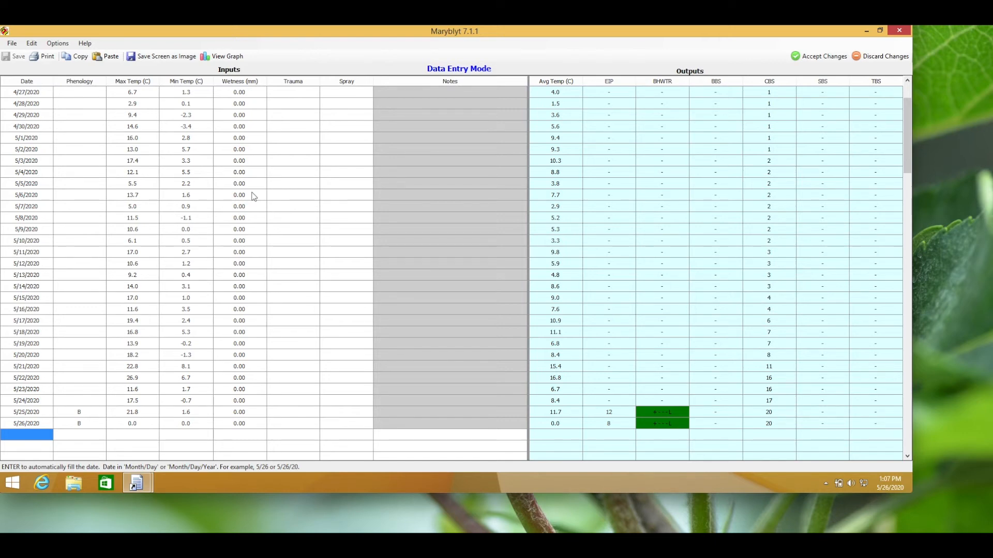
{"action": "mouse_move", "coordinate": [246, 423]}
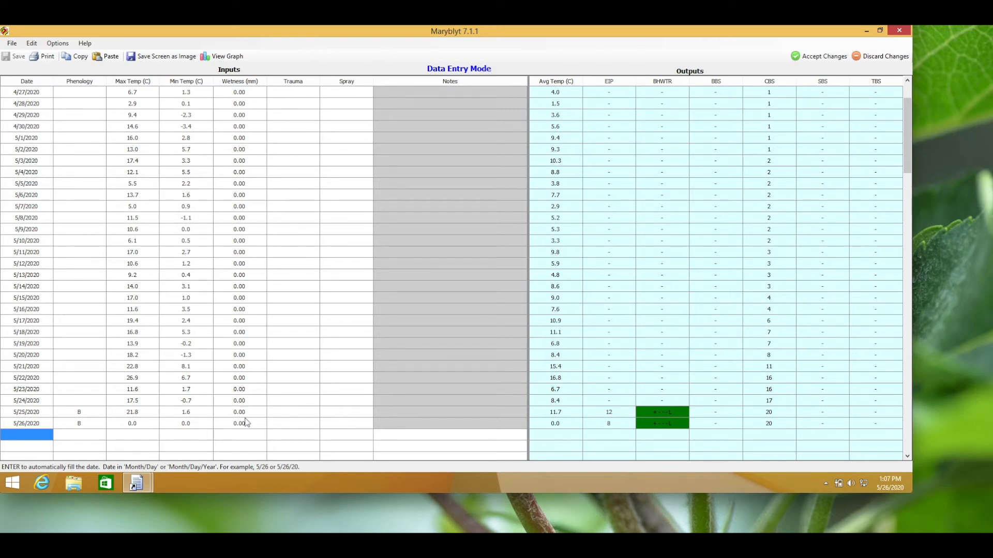
Step: Review the wetness, spray and notes cells for 5/25 and 5/26 and finish editing
{"action": "left_click", "coordinate": [239, 423]}
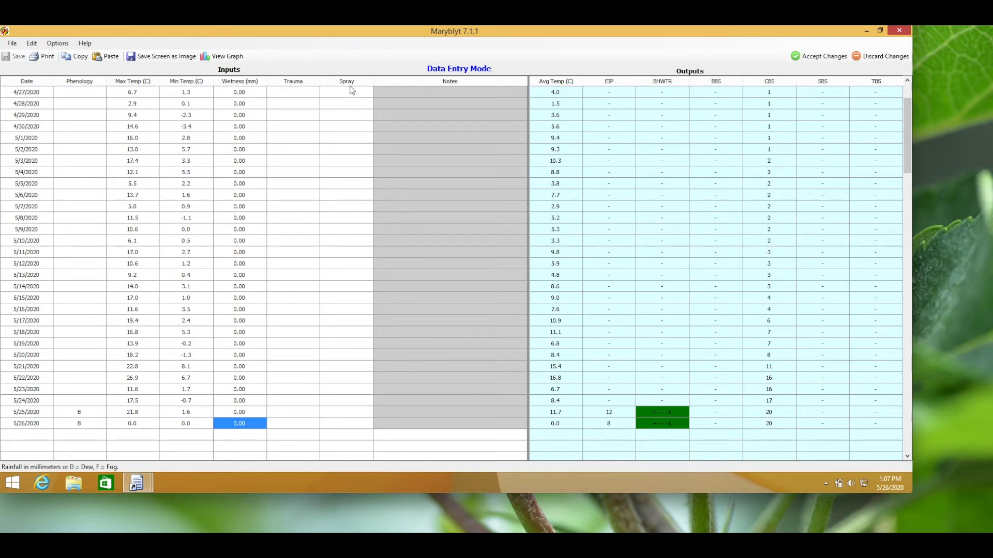
{"action": "mouse_move", "coordinate": [364, 79]}
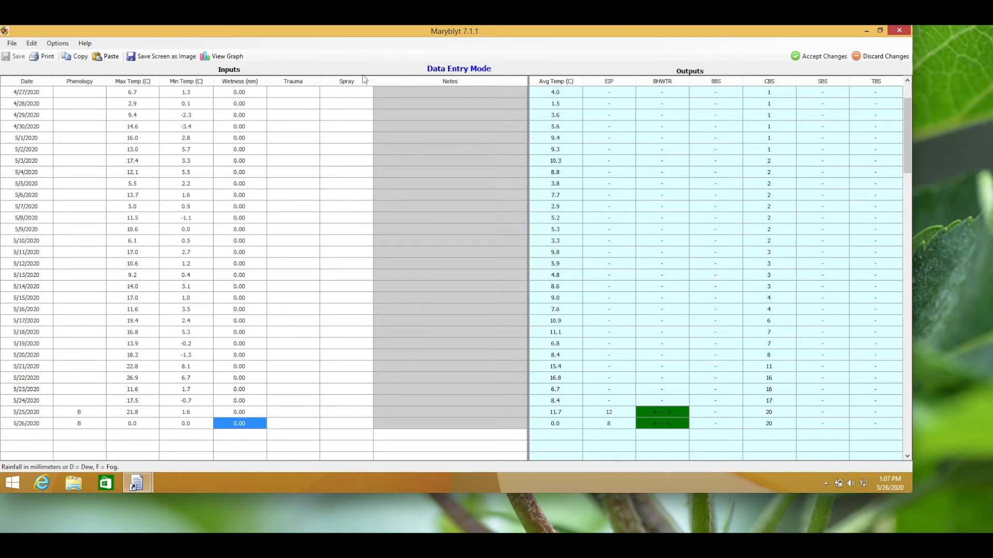
{"action": "left_click", "coordinate": [346, 412]}
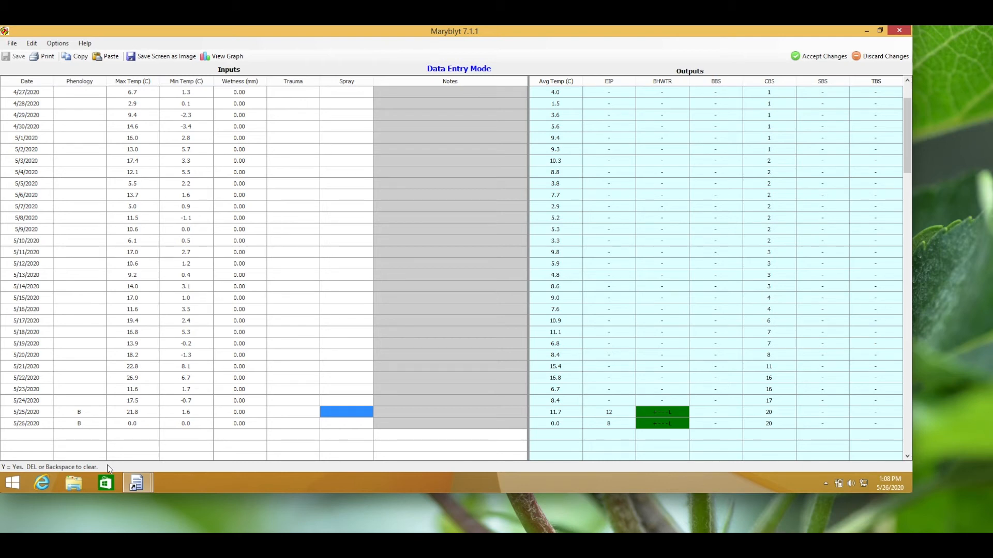
{"action": "mouse_move", "coordinate": [403, 415]}
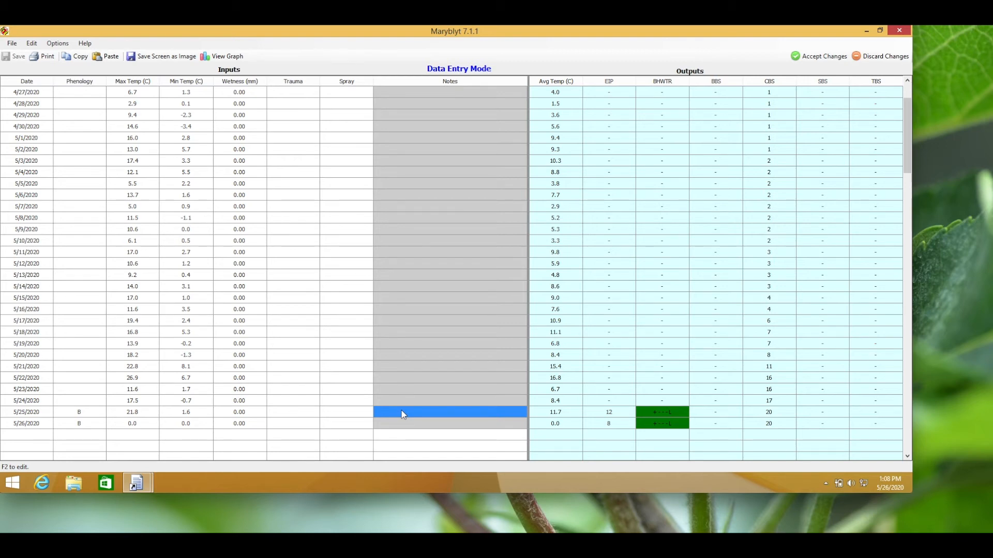
{"action": "left_click", "coordinate": [26, 423]}
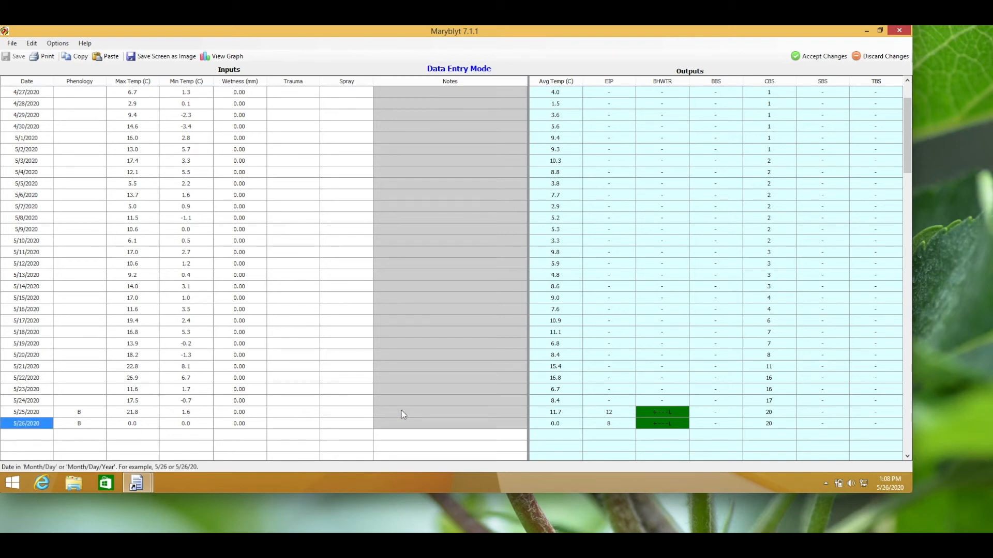
{"action": "mouse_move", "coordinate": [823, 57]}
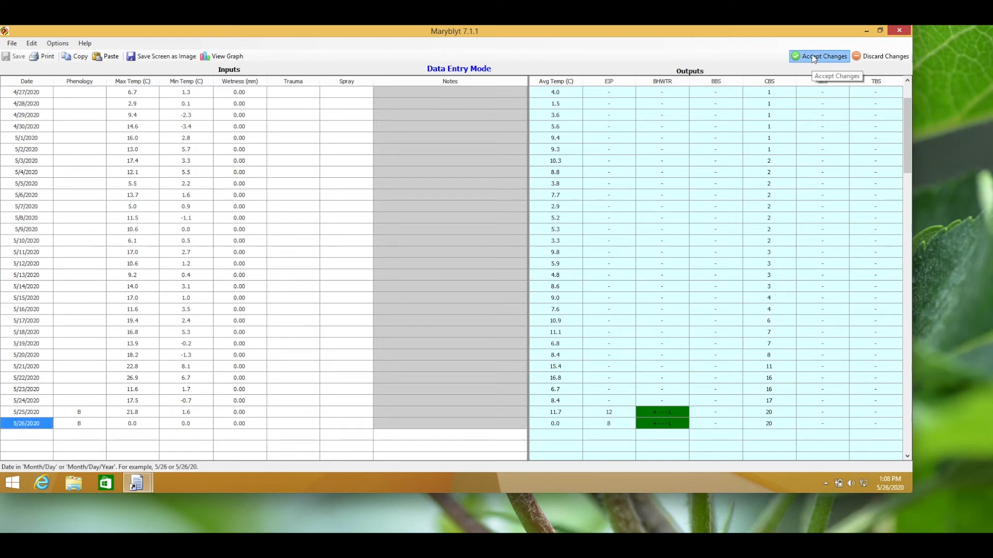
{"action": "left_click", "coordinate": [823, 56]}
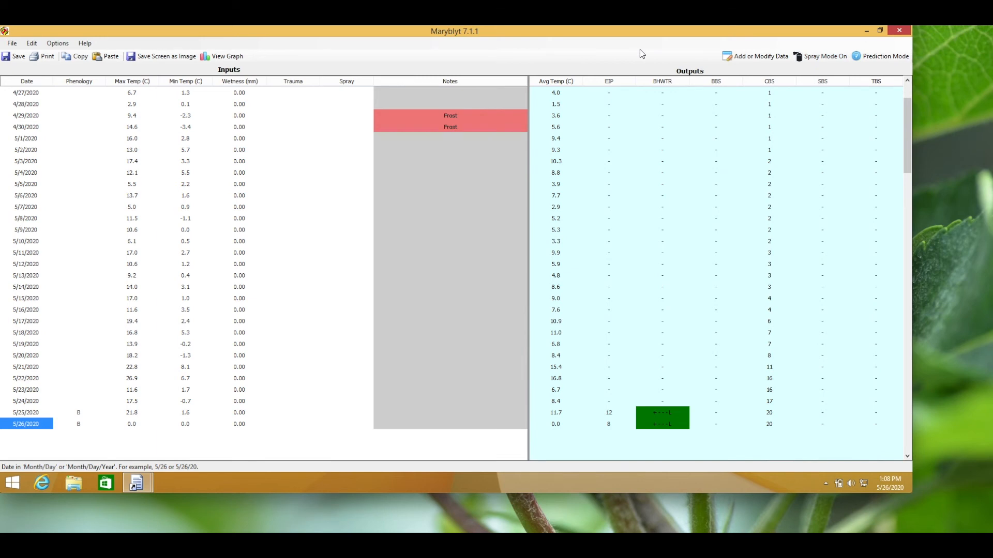
{"action": "mouse_move", "coordinate": [612, 87]}
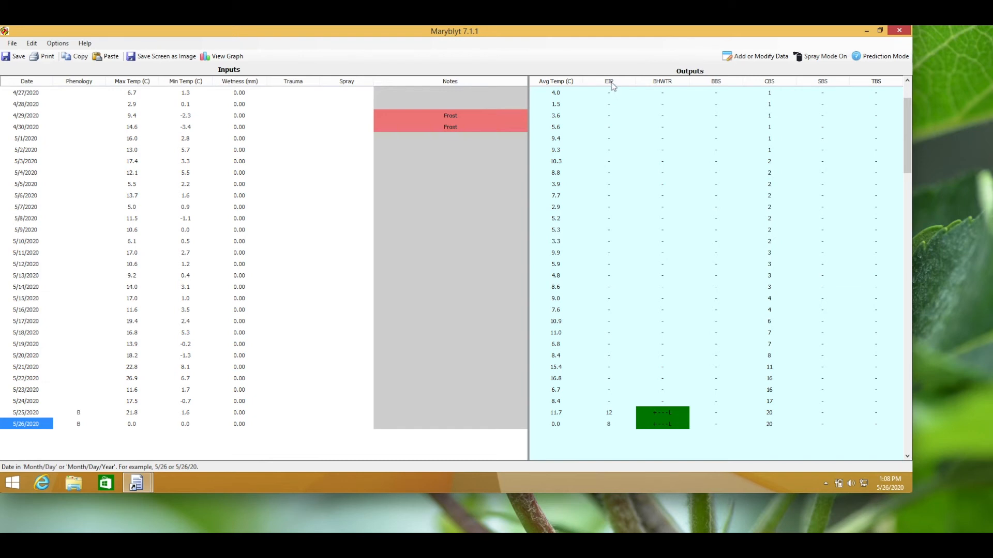
{"action": "mouse_move", "coordinate": [608, 412]}
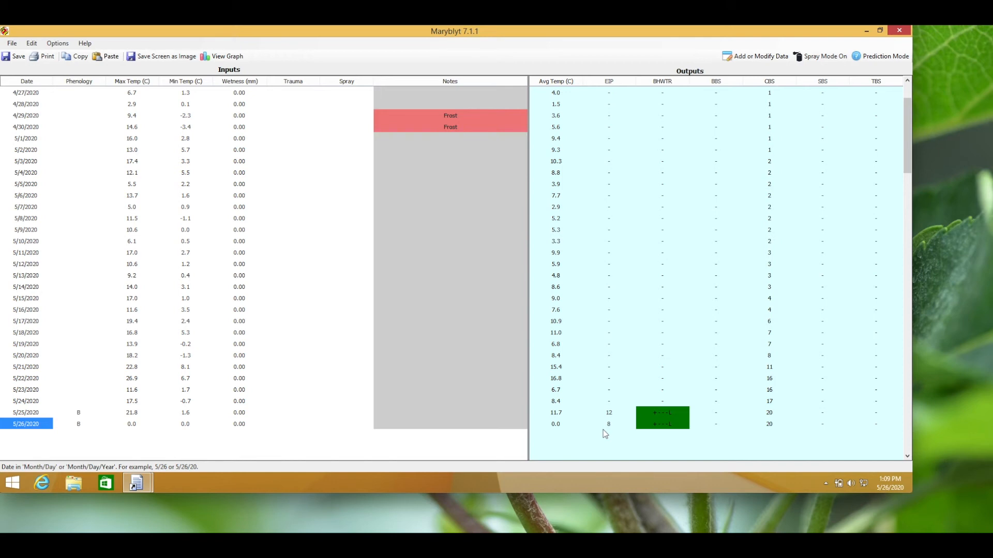
{"action": "mouse_move", "coordinate": [69, 430]}
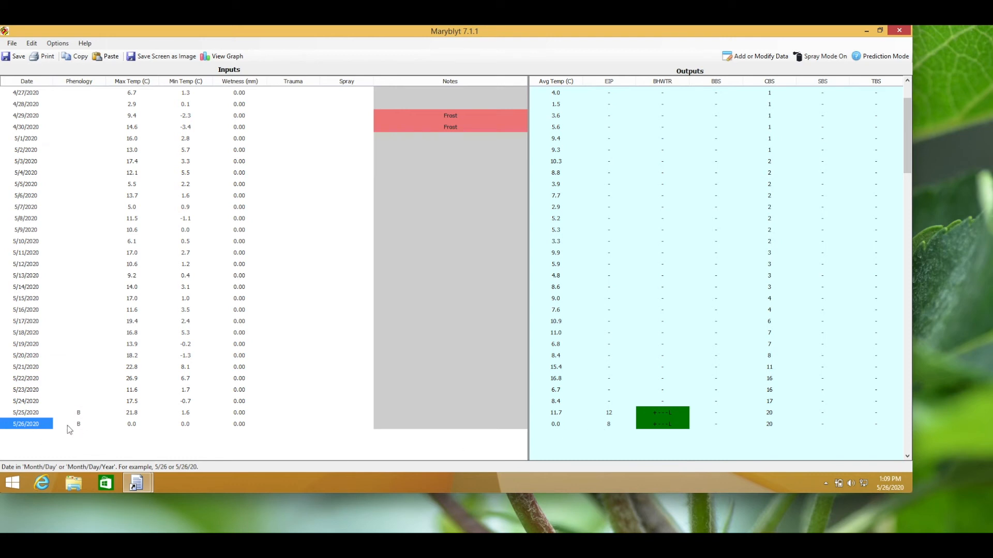
{"action": "mouse_move", "coordinate": [187, 450]}
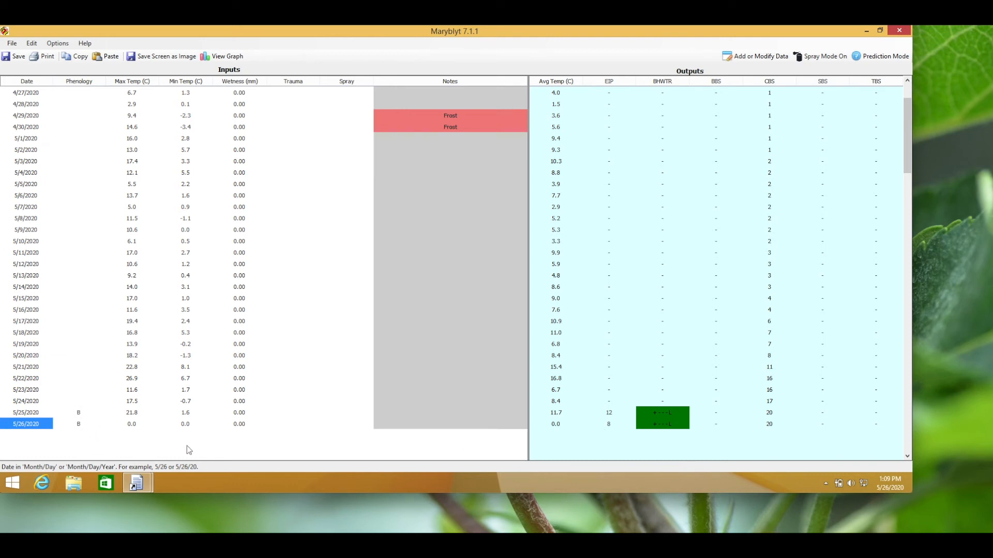
{"action": "mouse_move", "coordinate": [612, 435]}
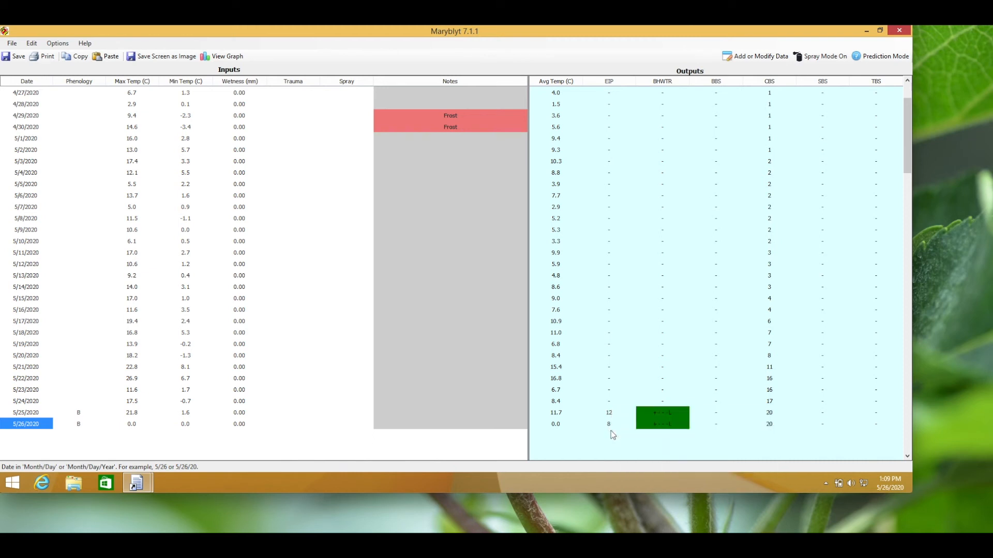
{"action": "mouse_move", "coordinate": [363, 443]}
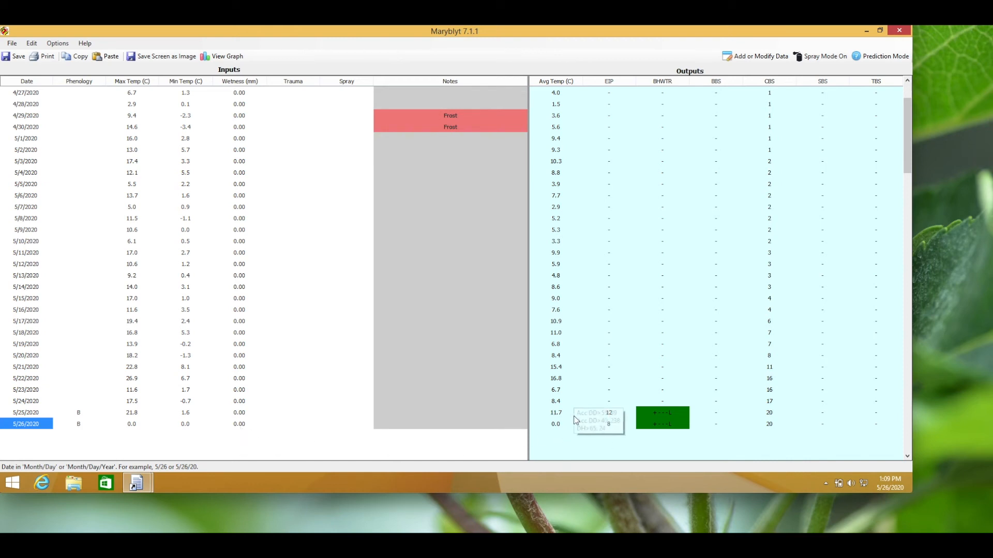
{"action": "mouse_move", "coordinate": [566, 439]}
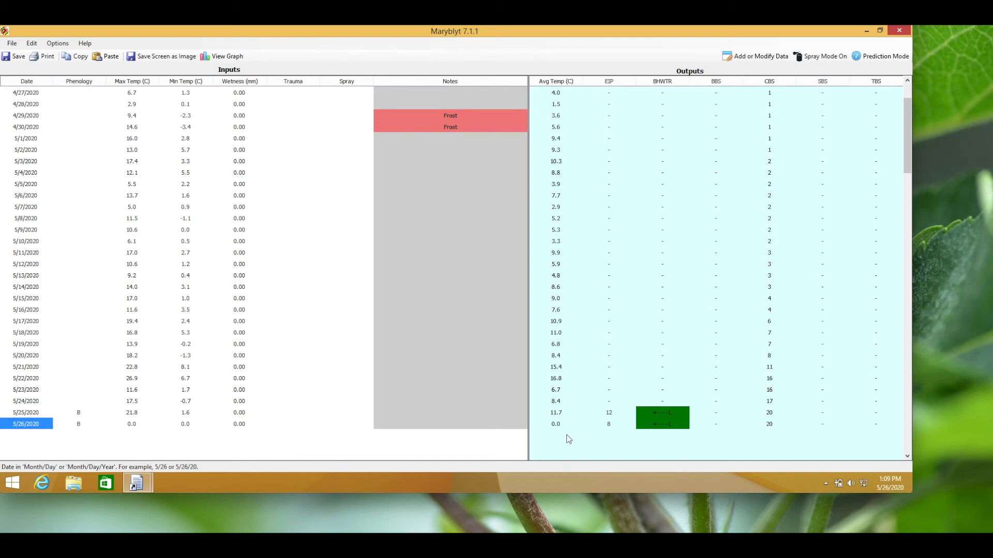
{"action": "mouse_move", "coordinate": [666, 437]}
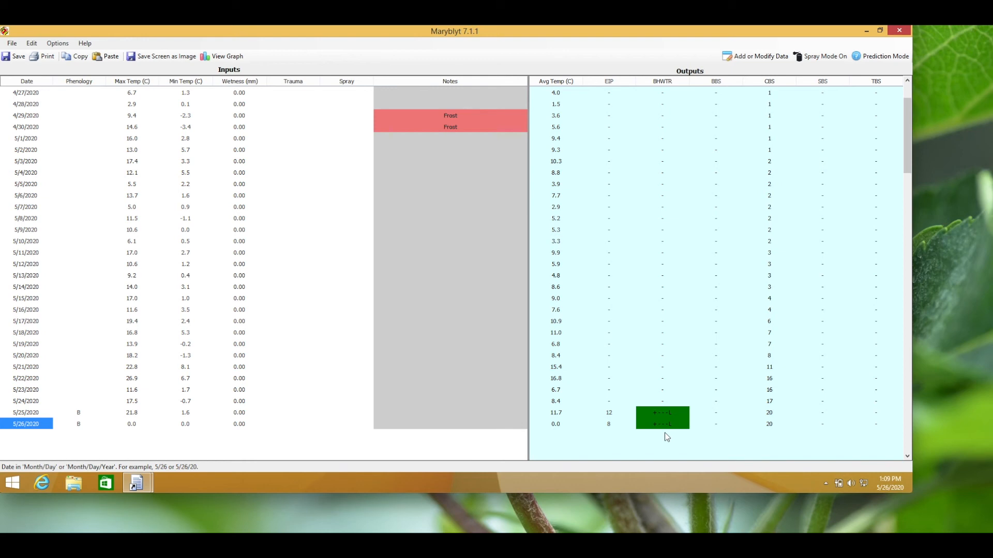
{"action": "mouse_move", "coordinate": [856, 70]}
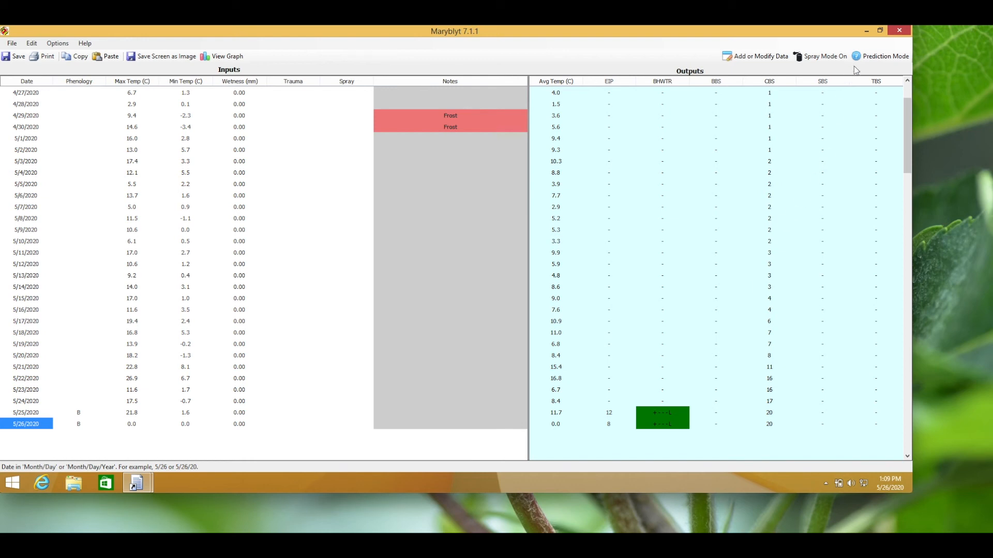
Step: Preview the 5/27 blossom blight risk in prediction mode, then start a new 5/27 row
{"action": "left_click", "coordinate": [885, 56]}
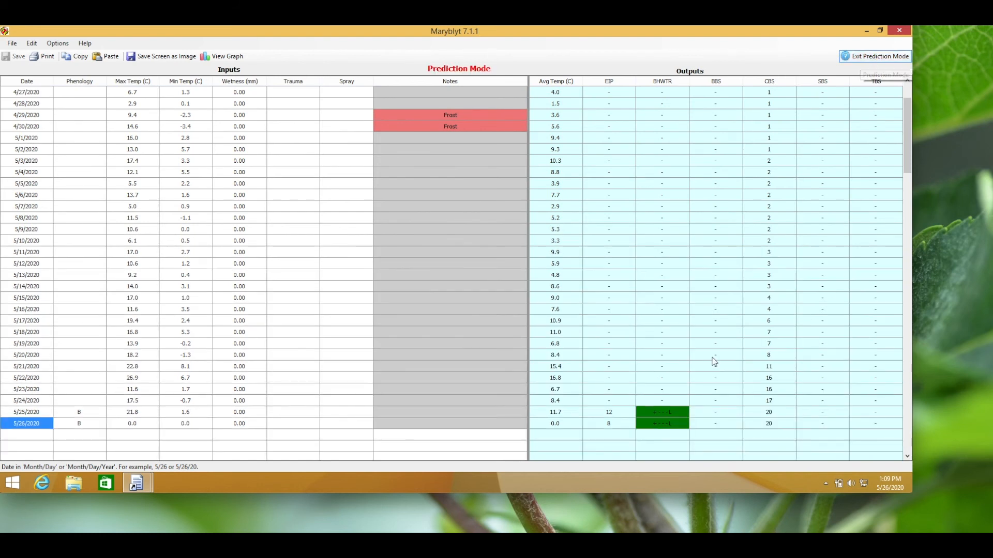
{"action": "scroll", "scroll_direction": "down", "scroll_amount": 3}
{"action": "type", "text": "21"}
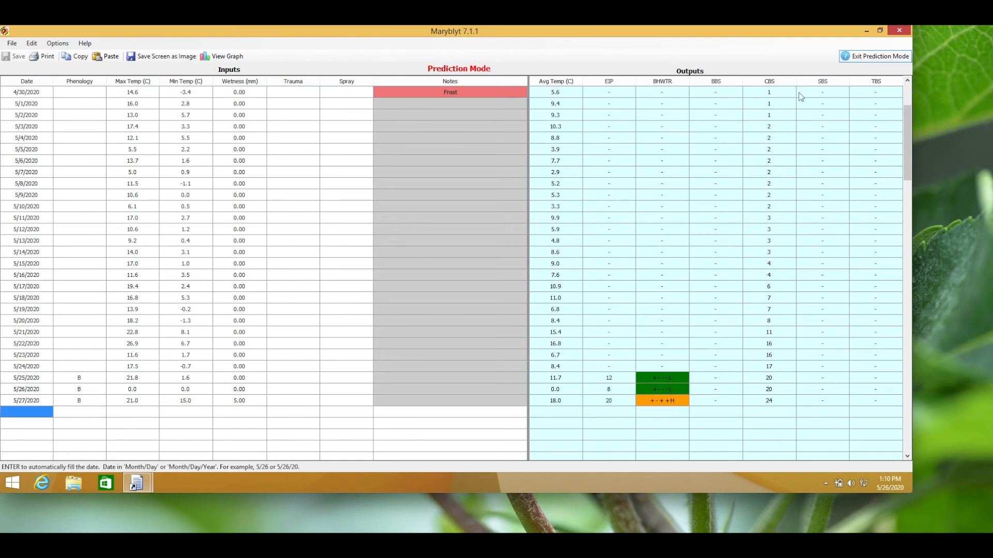
{"action": "left_click", "coordinate": [880, 56]}
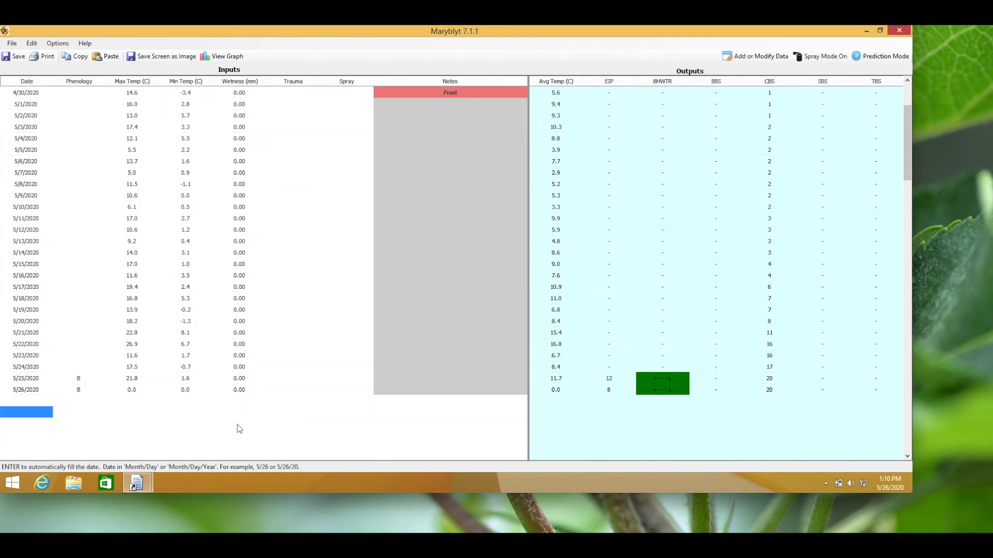
{"action": "left_click", "coordinate": [754, 56]}
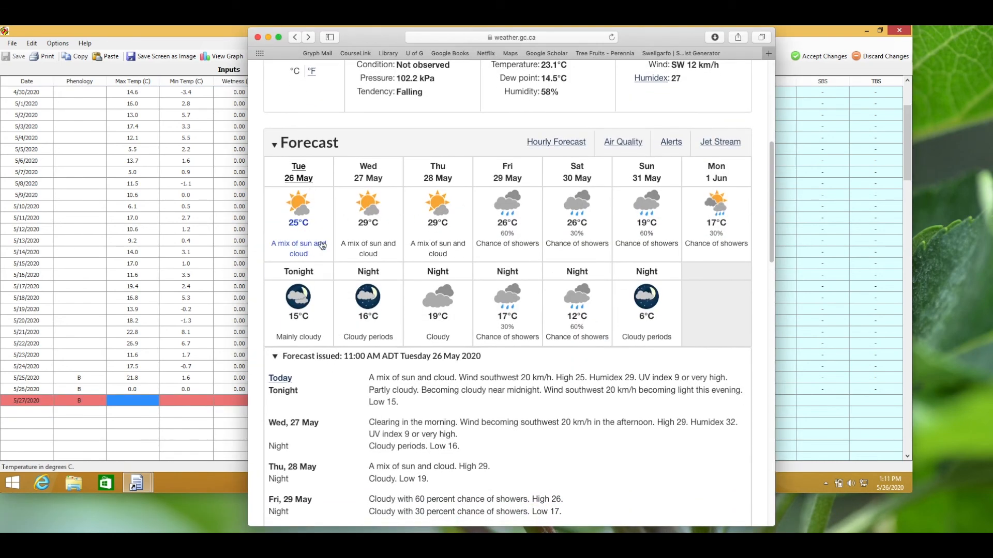
{"action": "mouse_move", "coordinate": [458, 108]}
{"action": "type", "text": "25"}
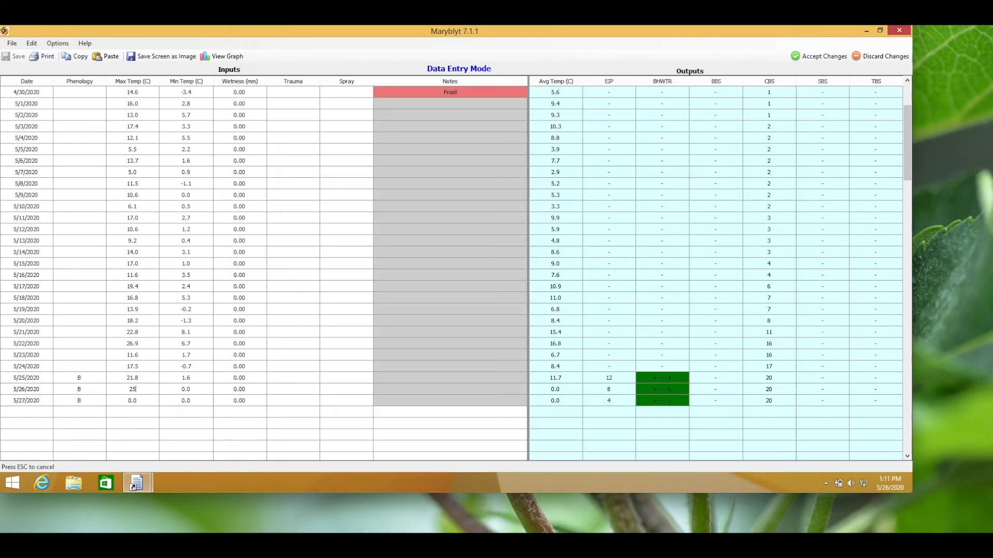
Step: Enter forecast temperatures 25/15 °C for 5/26 and 29/16 °C for 5/27, giving EIP 170 and CBS 36
{"action": "left_click", "coordinate": [185, 389]}
{"action": "type", "text": "15"}
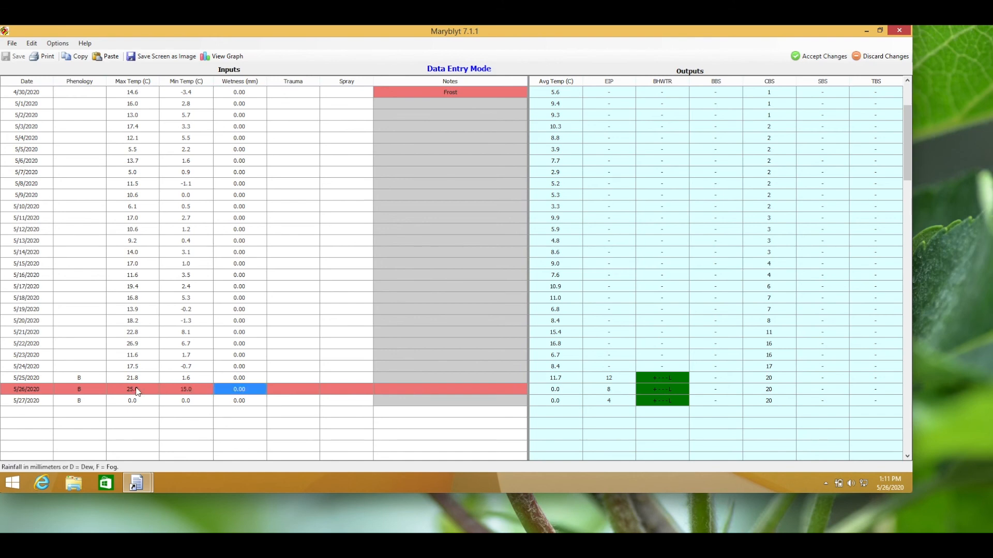
{"action": "left_click", "coordinate": [608, 389]}
{"action": "type", "text": "16"}
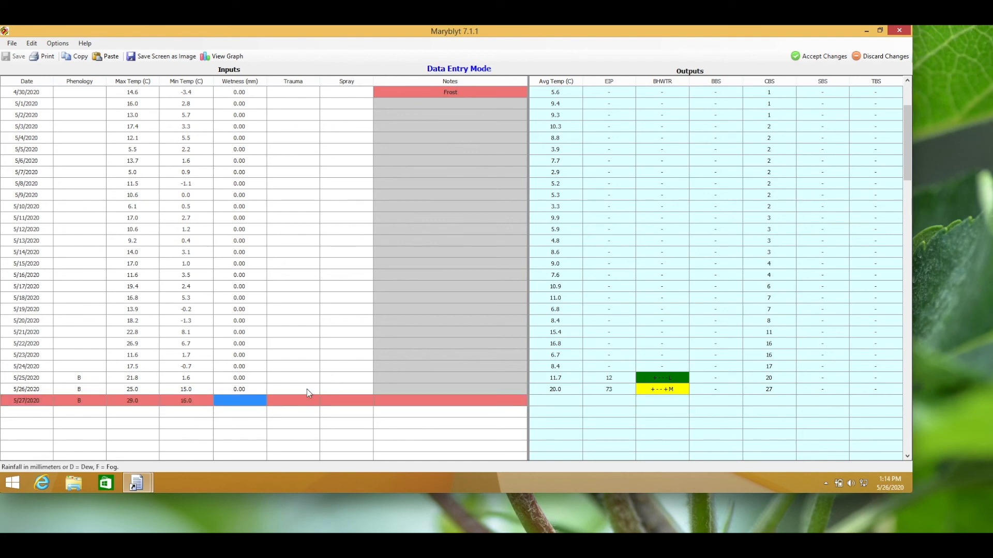
{"action": "key", "text": "Return"}
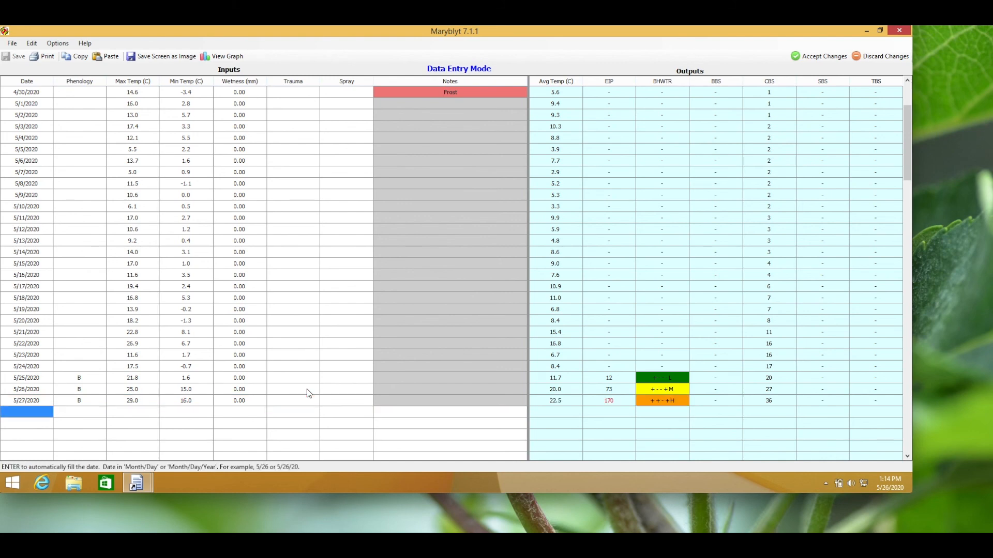
{"action": "mouse_move", "coordinate": [517, 429]}
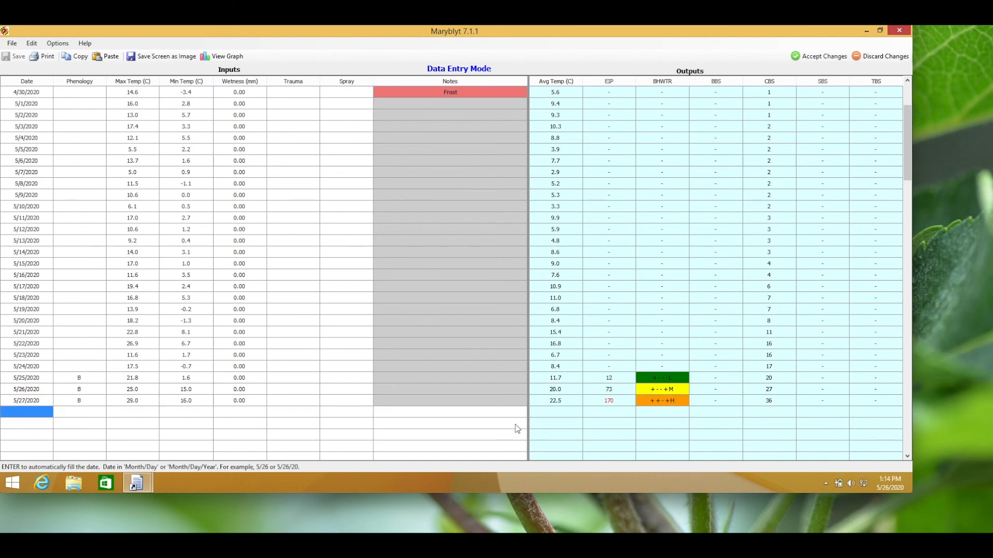
{"action": "mouse_move", "coordinate": [609, 400]}
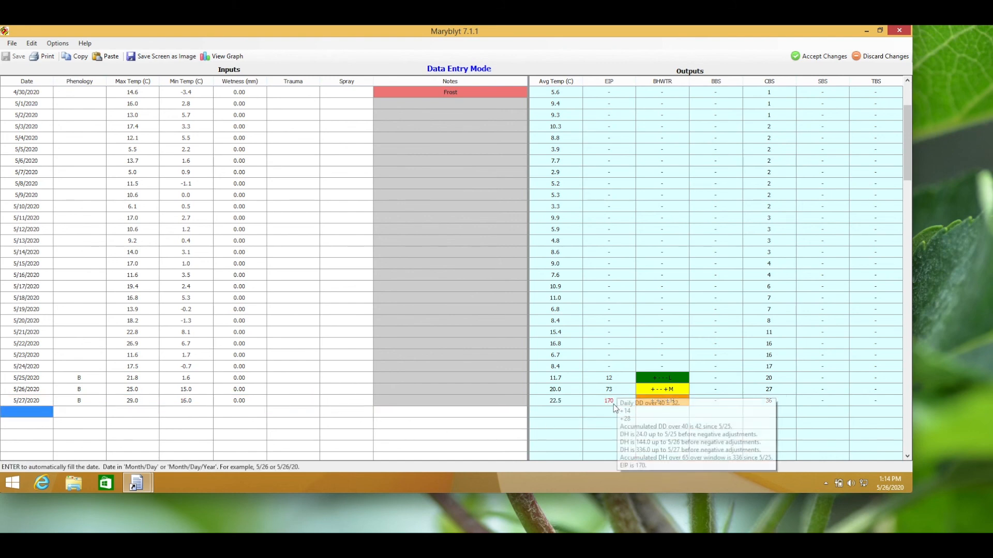
{"action": "mouse_move", "coordinate": [626, 411]}
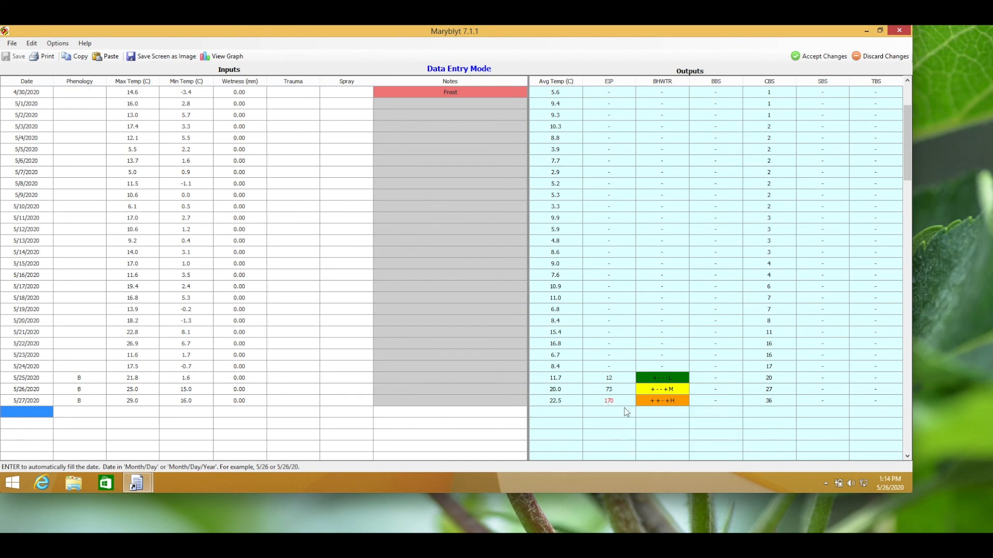
{"action": "mouse_move", "coordinate": [677, 415]}
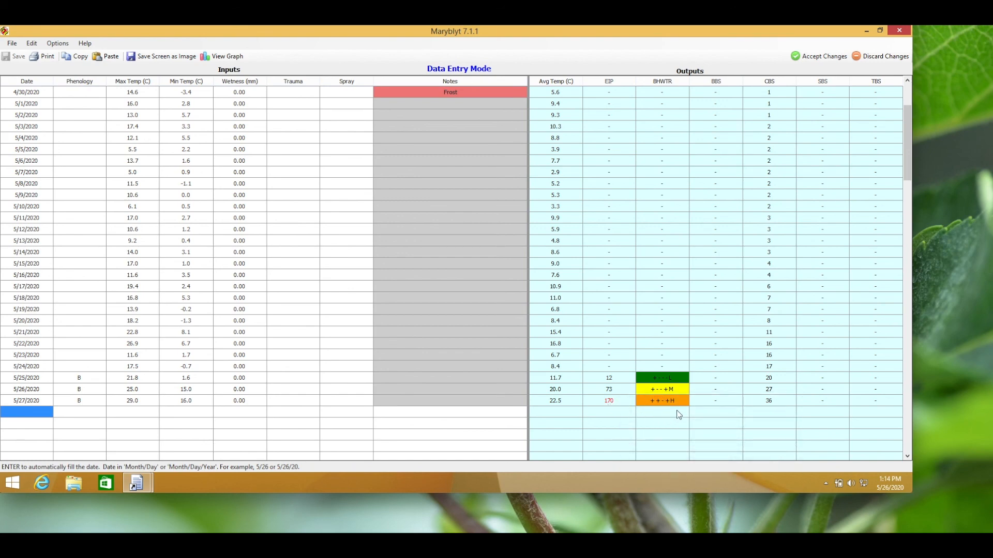
{"action": "mouse_move", "coordinate": [668, 413]}
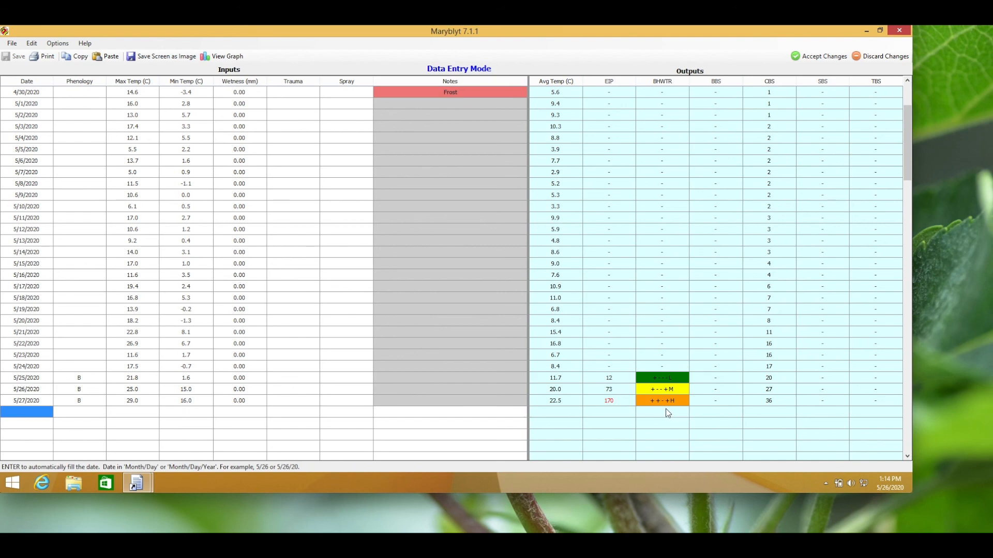
{"action": "mouse_move", "coordinate": [662, 414]}
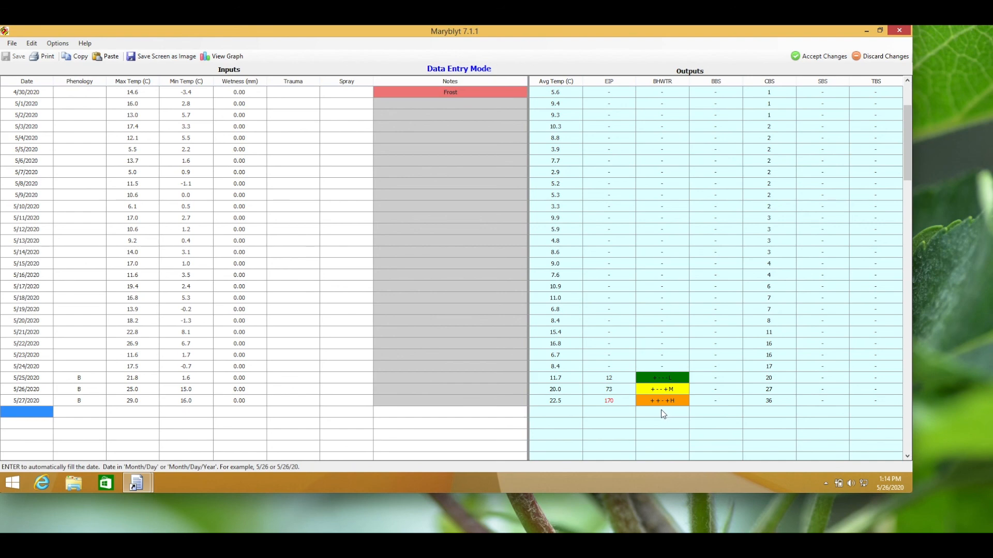
Step: Record 5 mm of wetting in the 5/27 Wetness cell and commit the entry
{"action": "left_click", "coordinate": [240, 400]}
{"action": "type", "text": "5"}
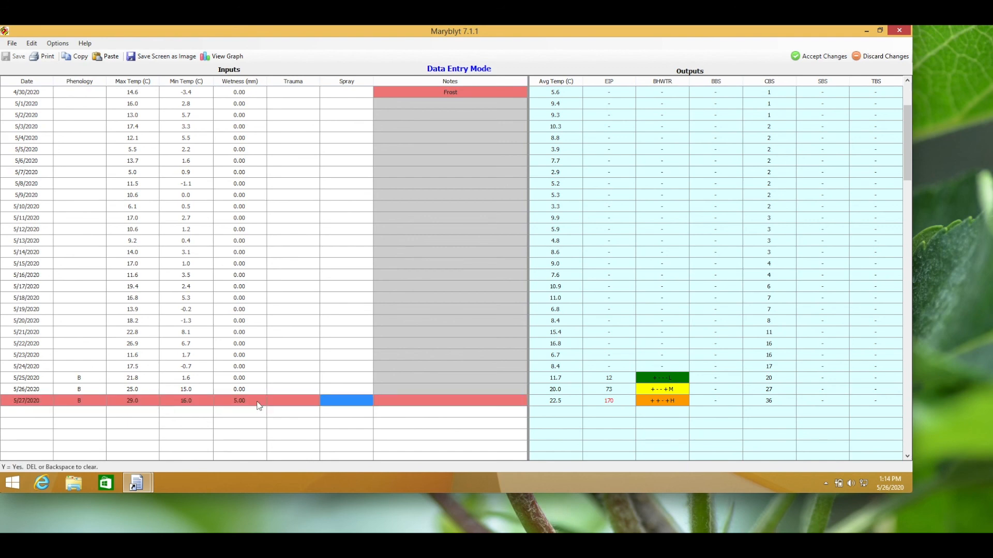
{"action": "key", "text": "Return"}
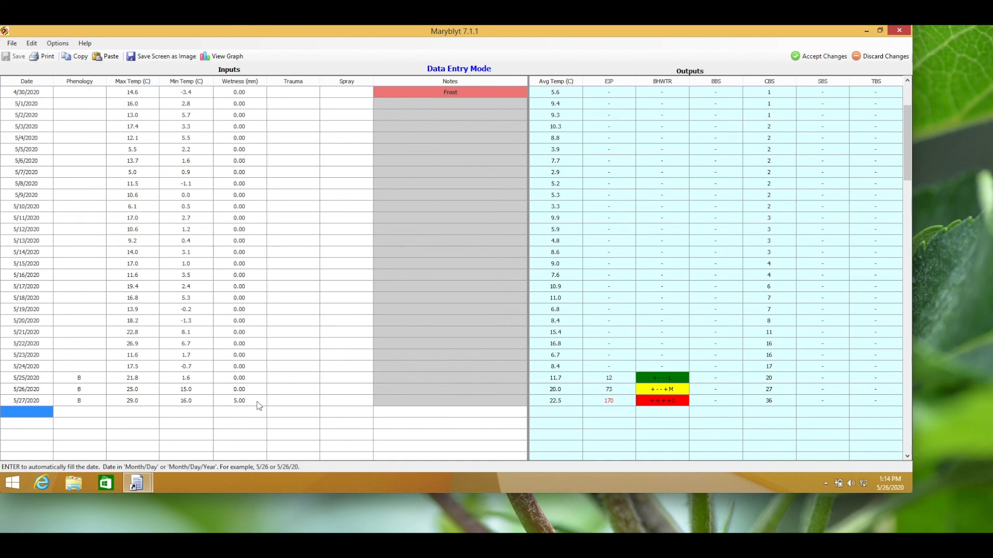
{"action": "mouse_move", "coordinate": [341, 392]}
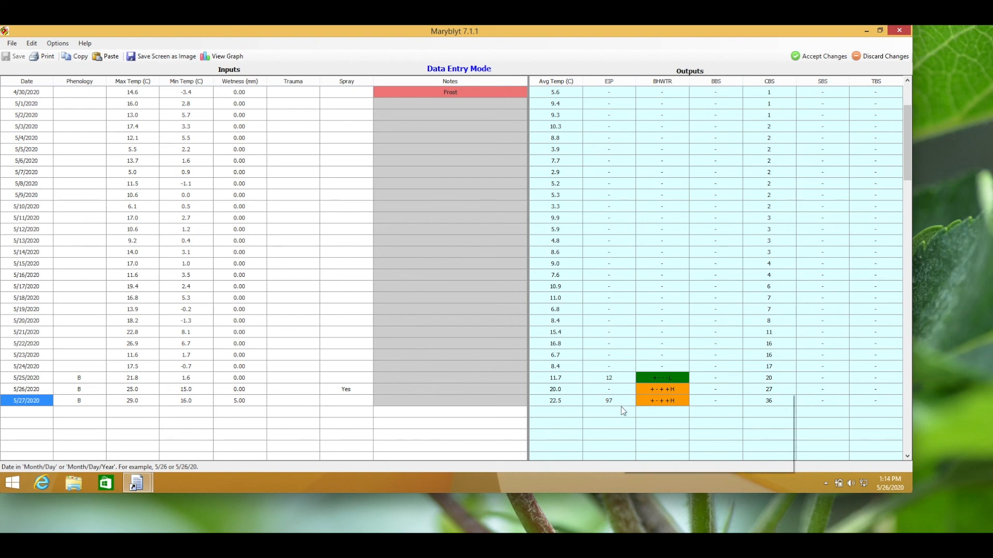
Step: Raise the 5/27 minimum temperature to 18 °C, giving EIP 109 and red risk
{"action": "left_click", "coordinate": [185, 400]}
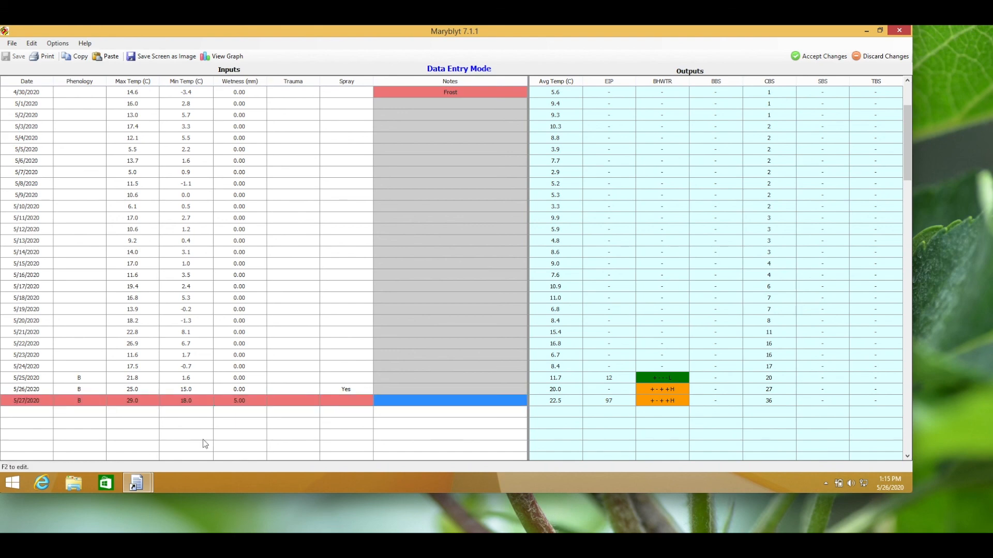
{"action": "left_click", "coordinate": [27, 411]}
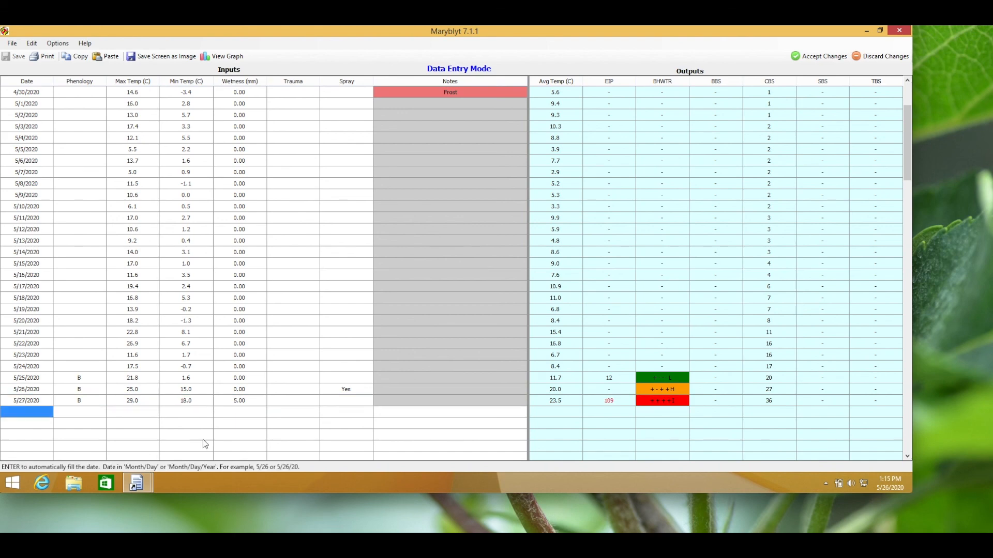